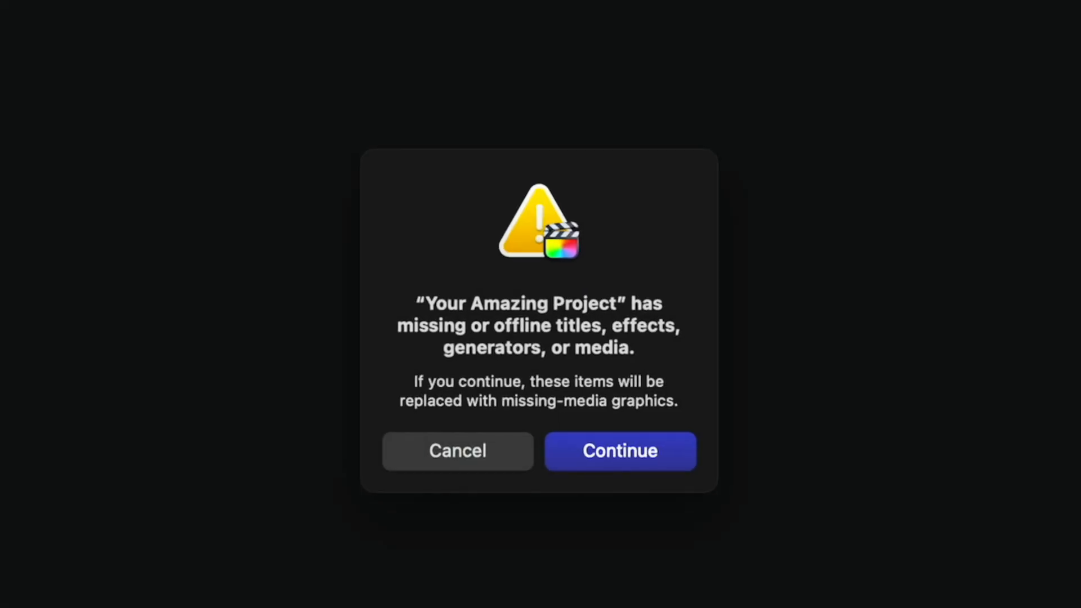
# Dismiss the missing-items alert with Continue to open the Warriors INTERNAL library.
pyautogui.click(619, 451)
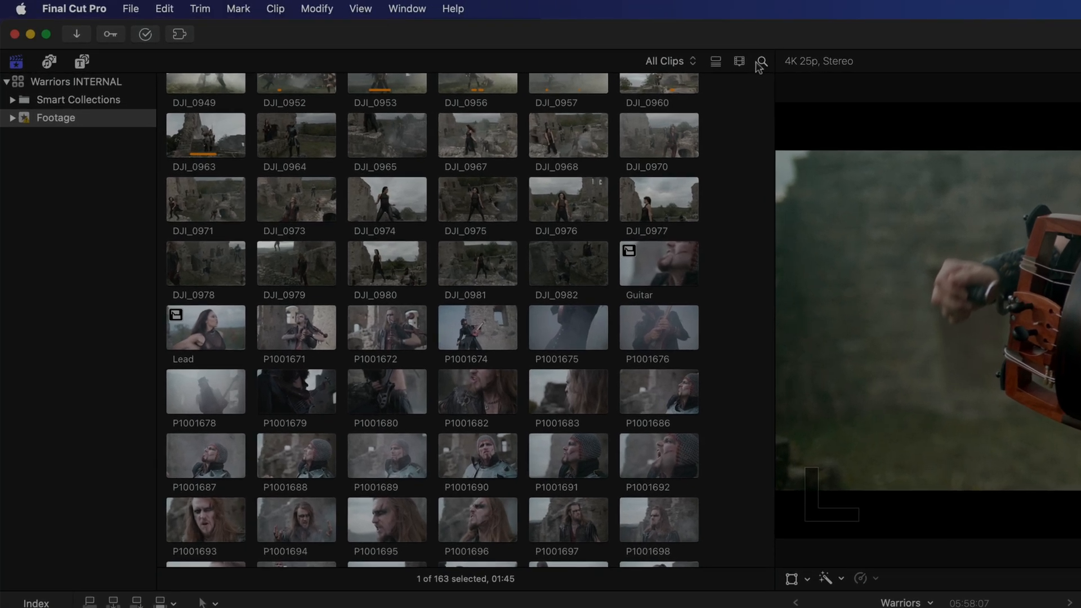
# Search the browser for 'missing' and preview the offline clip without relinking it.
pyautogui.click(762, 61)
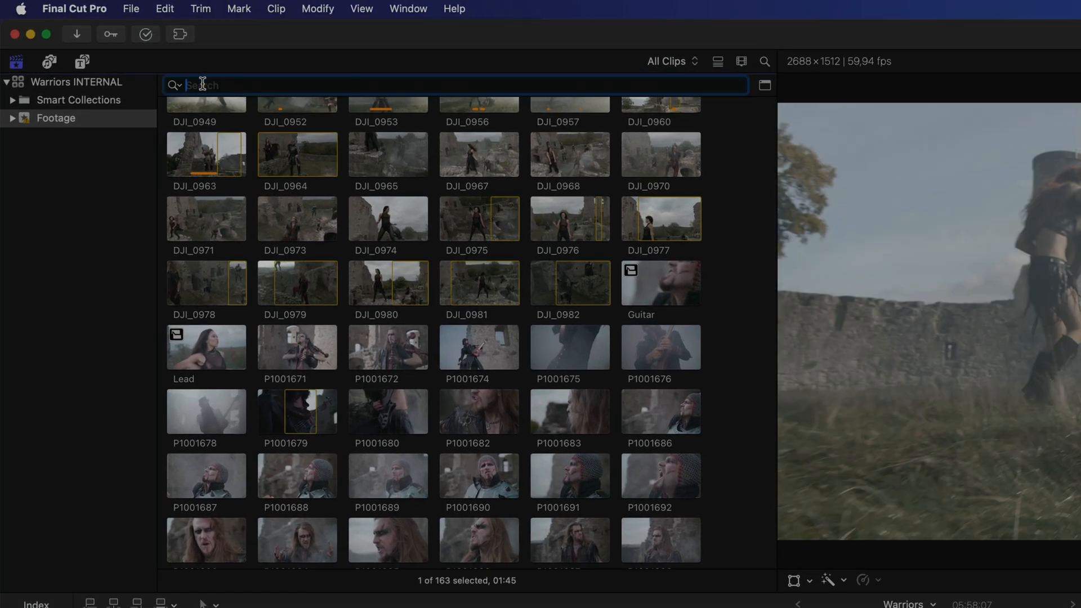
pyautogui.write('missing')
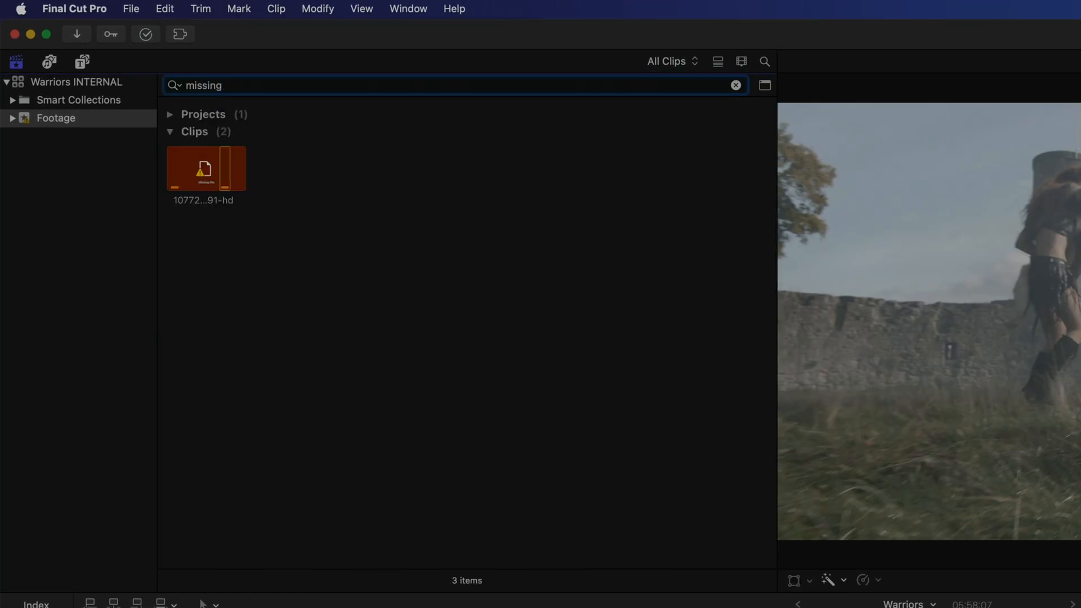
pyautogui.click(205, 169)
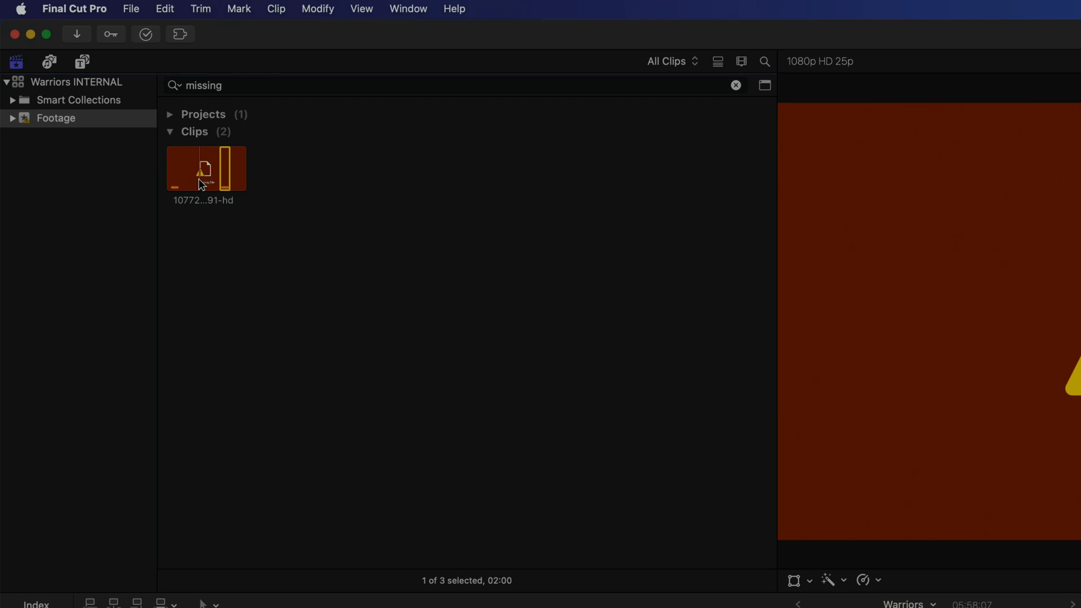
pyautogui.moveTo(124, 6)
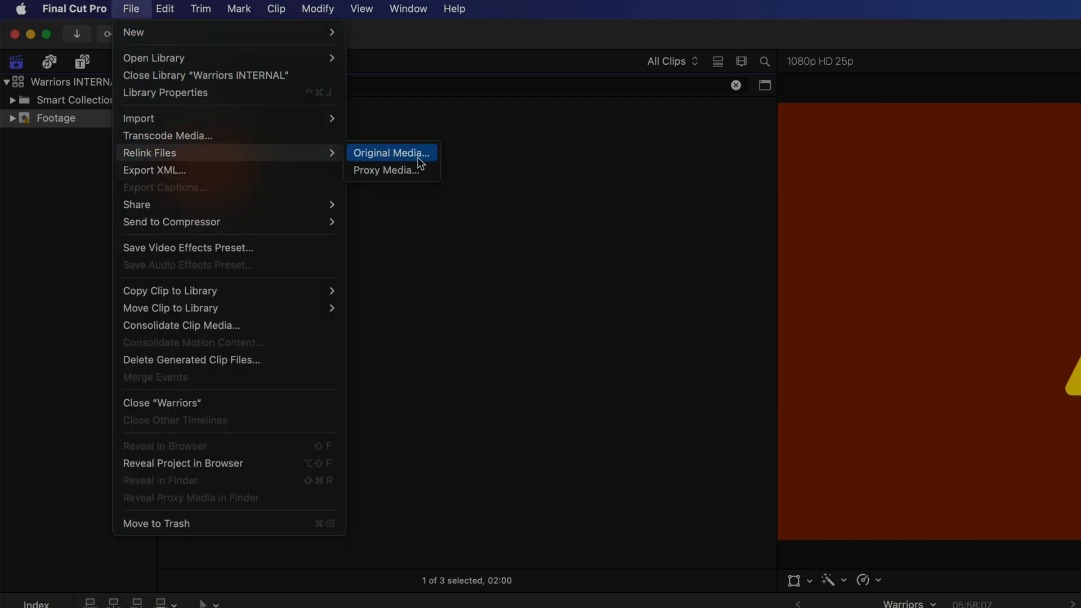
pyautogui.click(391, 153)
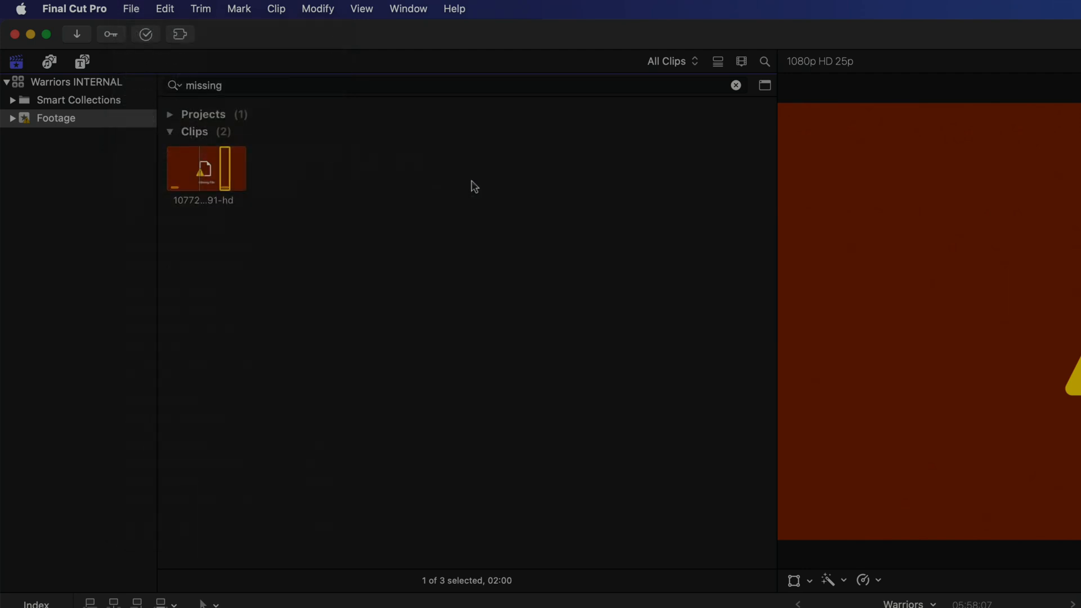
# Search the browser for 'audition' and 'compound', then clear the search field.
pyautogui.click(737, 85)
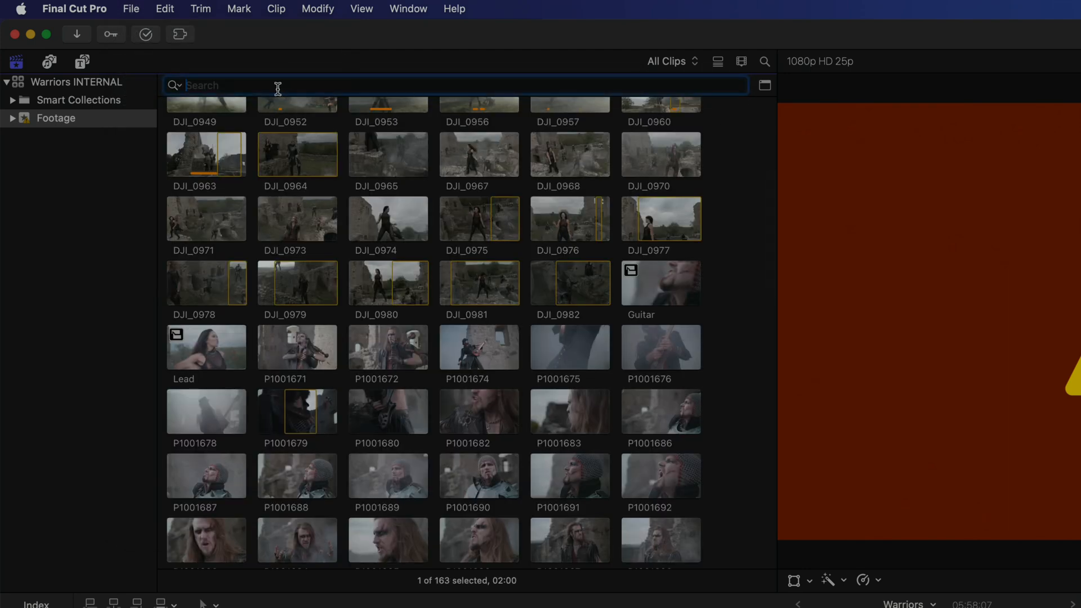
pyautogui.write('audi')
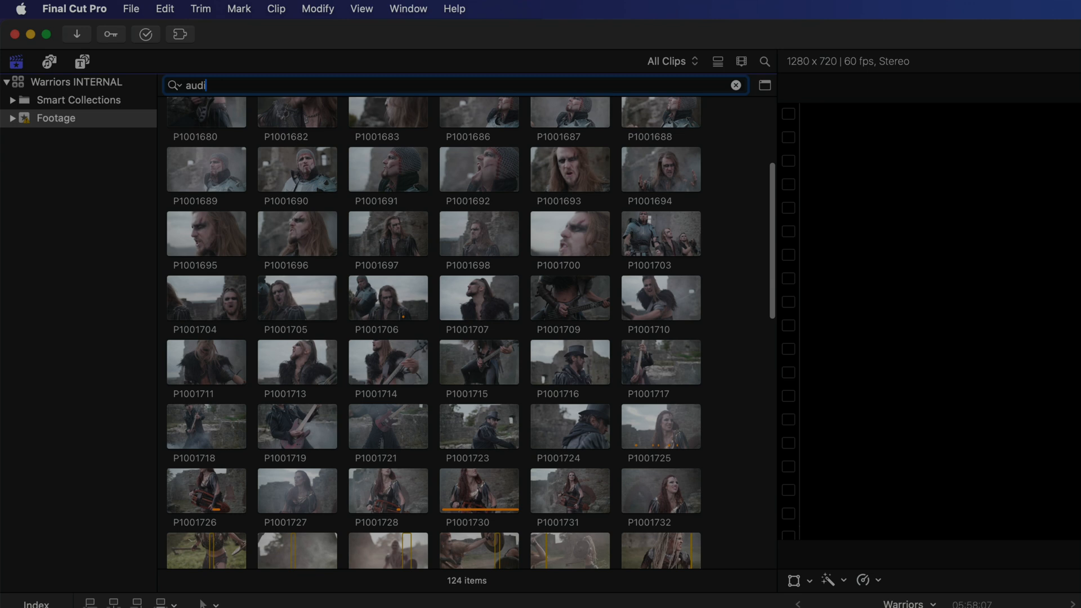
pyautogui.write('tion')
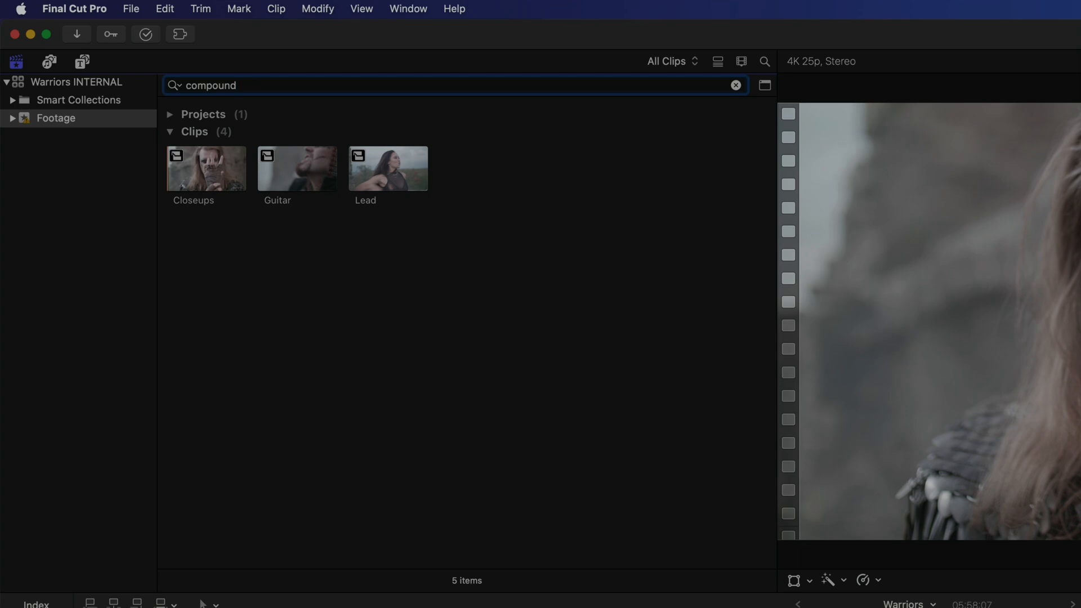
pyautogui.moveTo(716, 98)
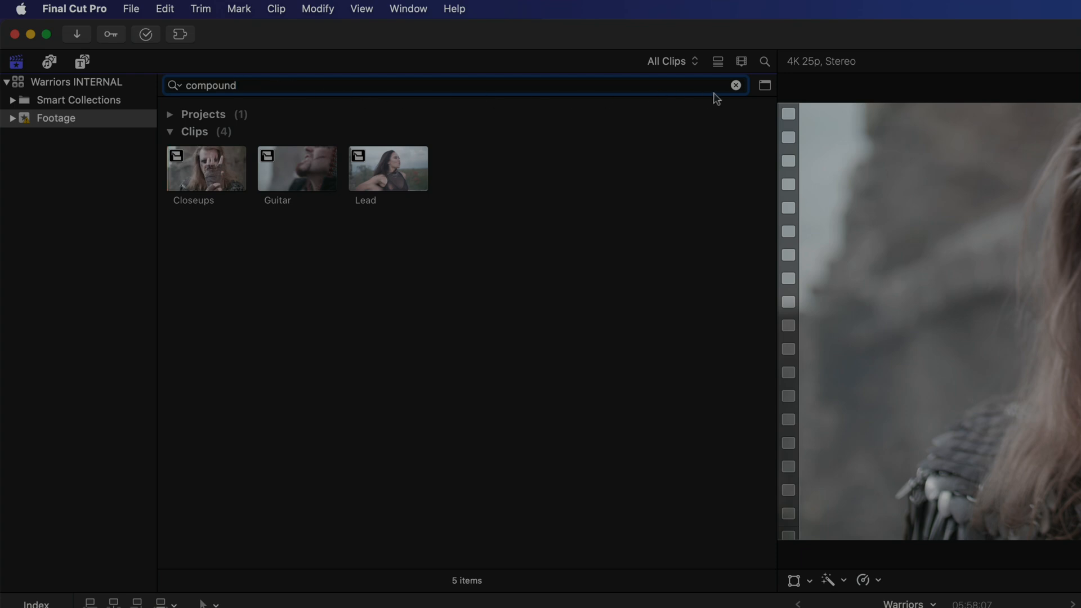
pyautogui.click(735, 85)
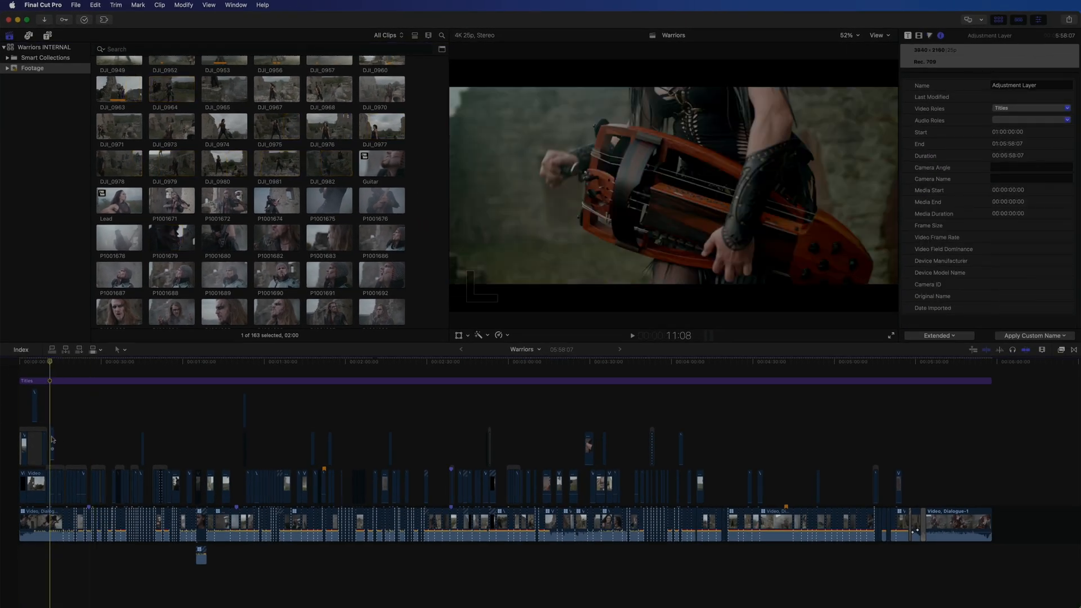
pyautogui.press('cmd+e')
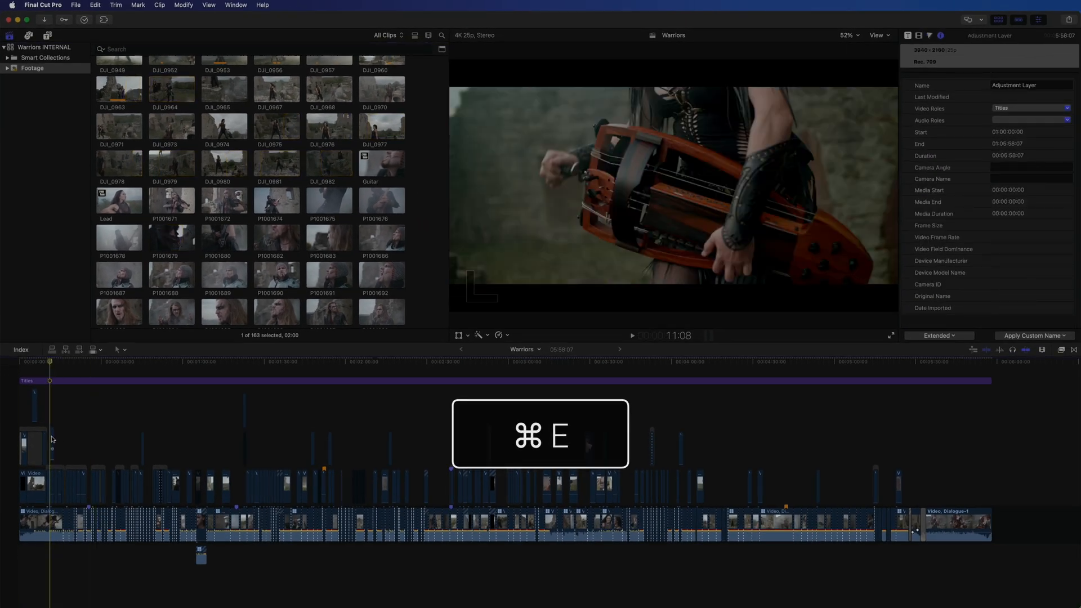
pyautogui.press('cmd+e')
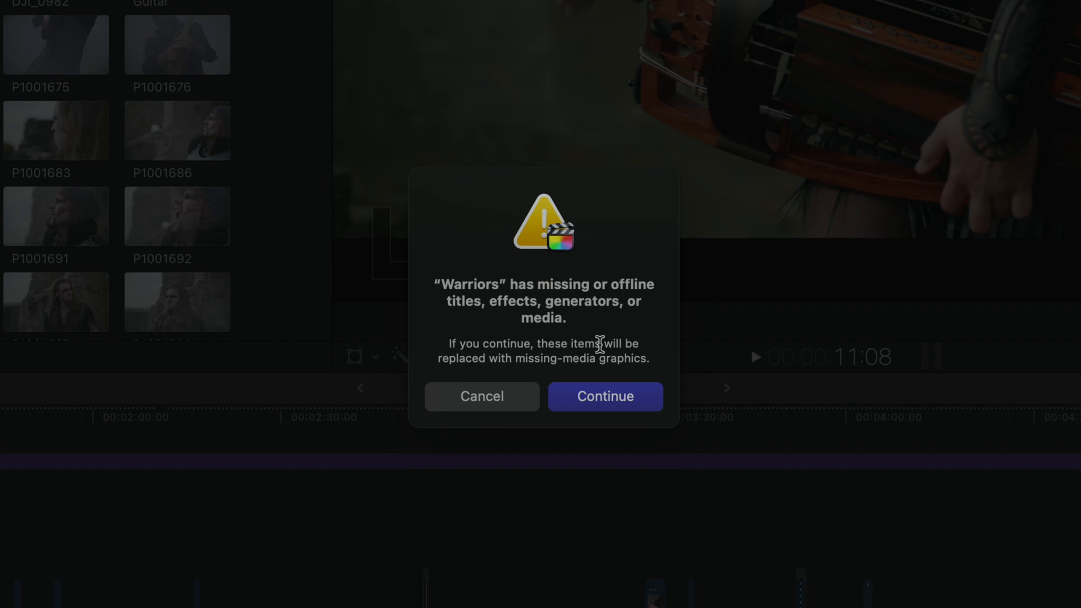
pyautogui.moveTo(483, 405)
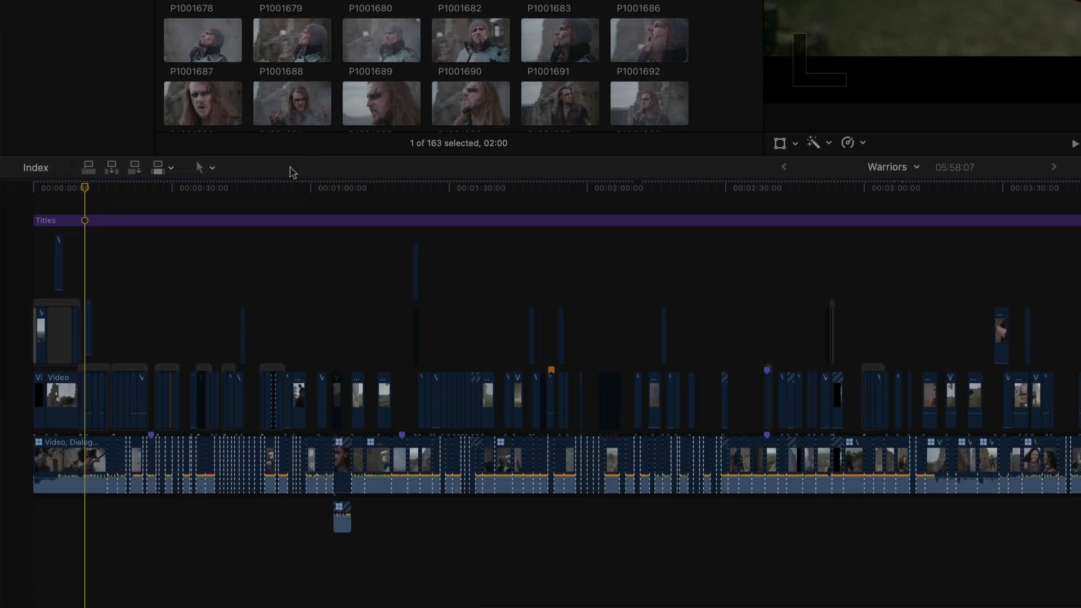
# Open the Timeline Index, search it for 'missing' and 'compound', then clear it.
pyautogui.press('cmd+f')
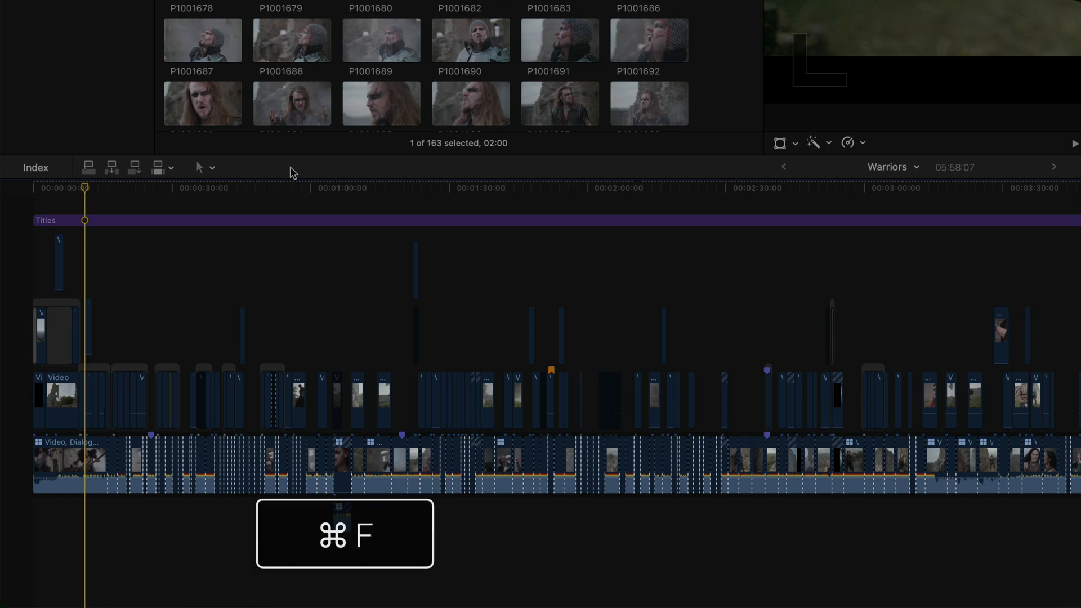
pyautogui.press('cmd+f')
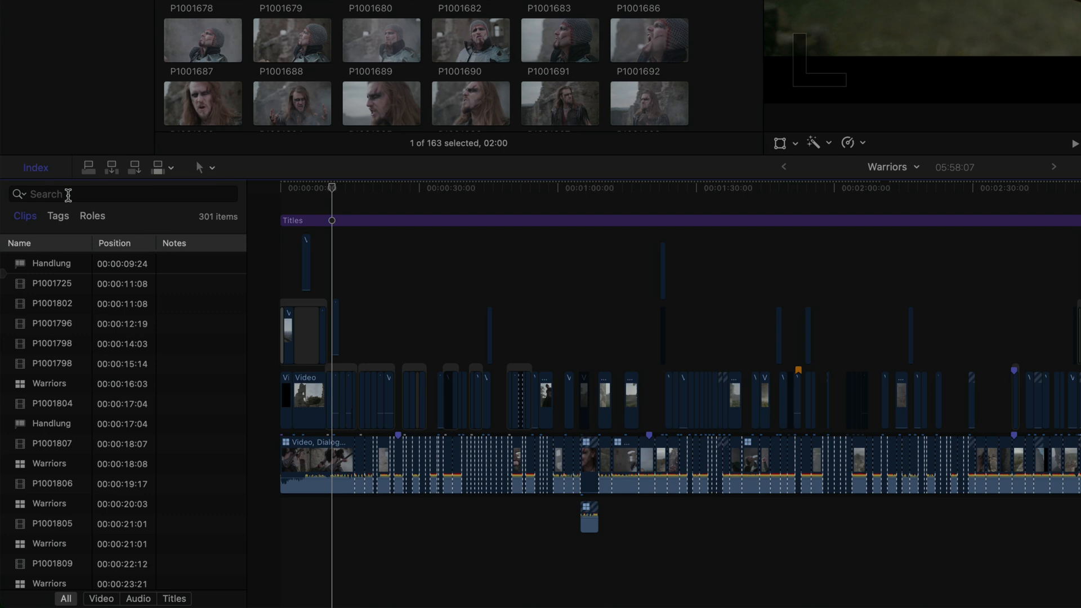
pyautogui.write('missing')
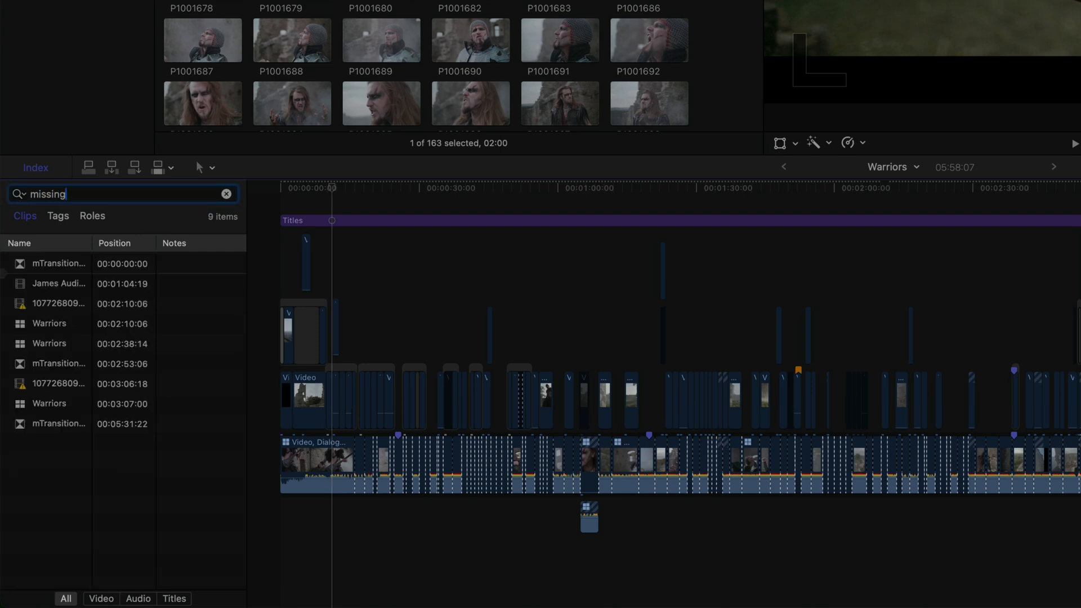
pyautogui.write('compound')
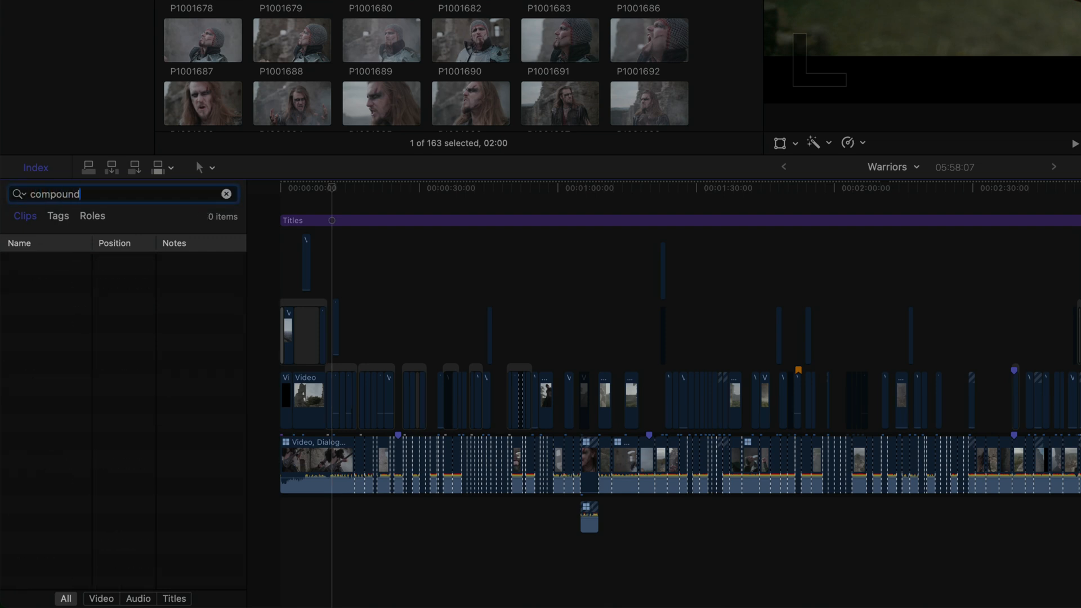
pyautogui.click(225, 194)
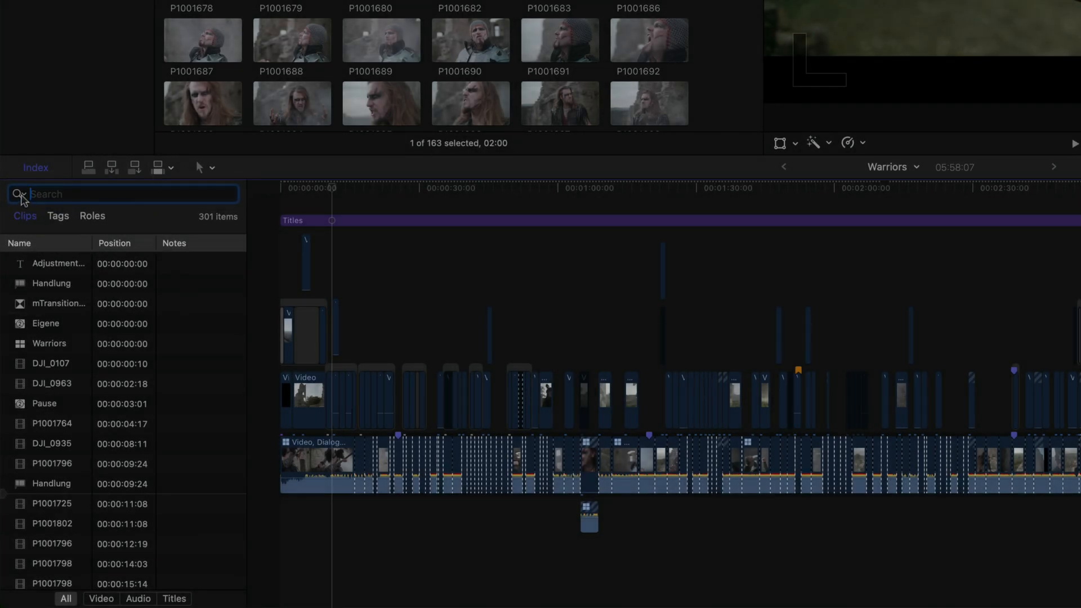
# Show the Timeline Index Filter By menu from the search field's magnifying glass.
pyautogui.click(19, 194)
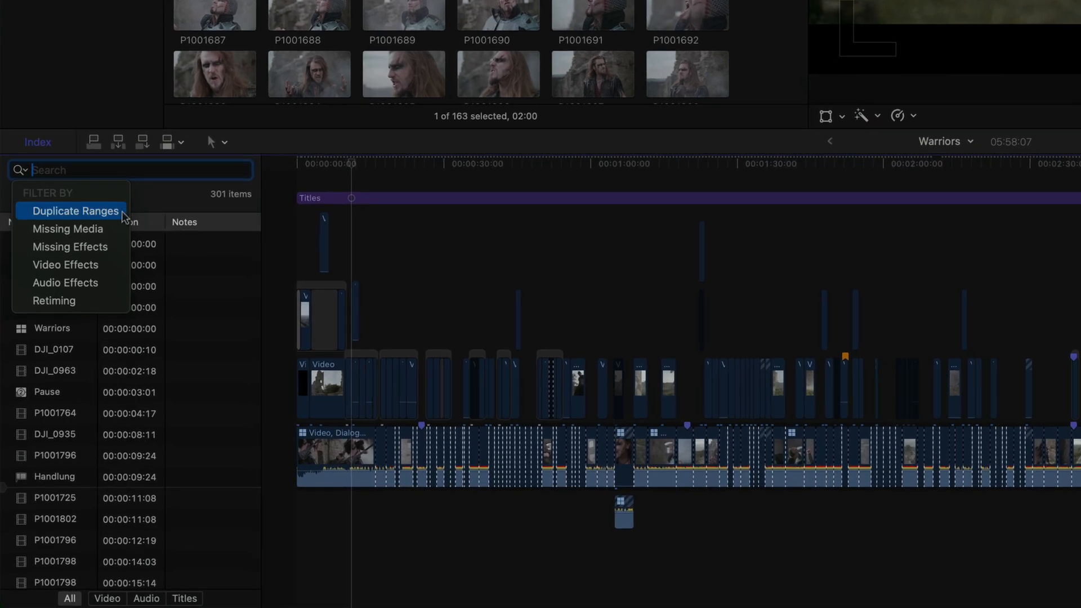
pyautogui.moveTo(67, 228)
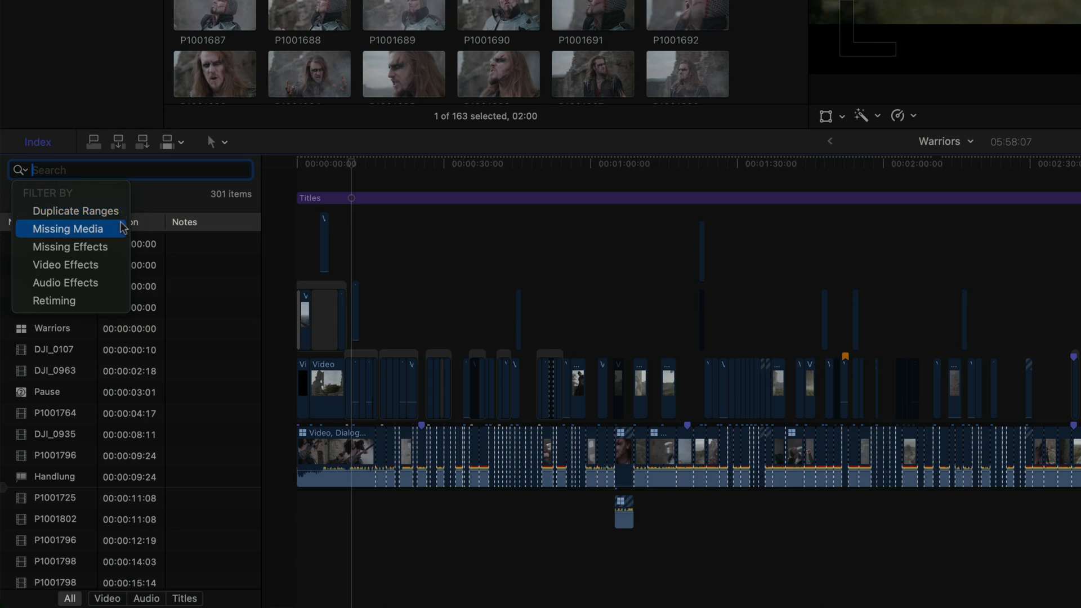
pyautogui.moveTo(66, 283)
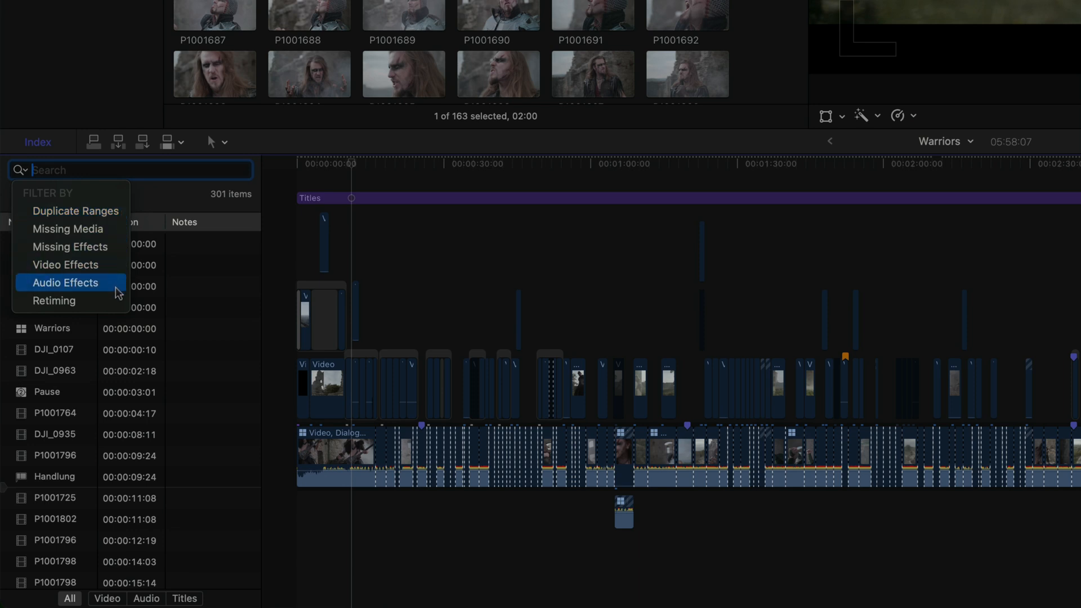
pyautogui.moveTo(119, 278)
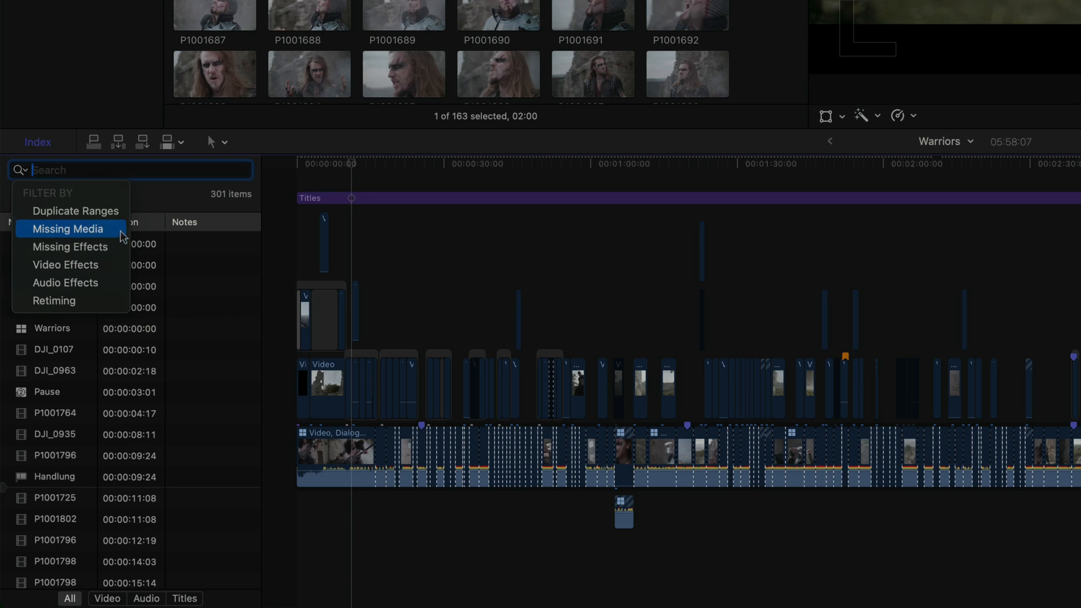
# Filter the index to Missing Media, preview a result, then switch to Missing Effects.
pyautogui.click(68, 229)
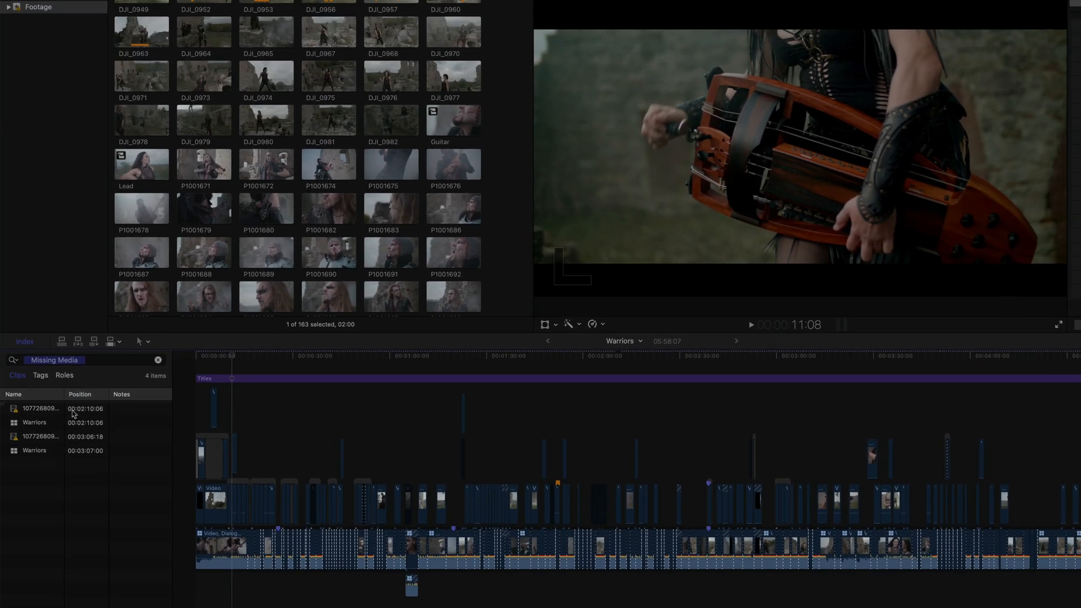
pyautogui.click(40, 408)
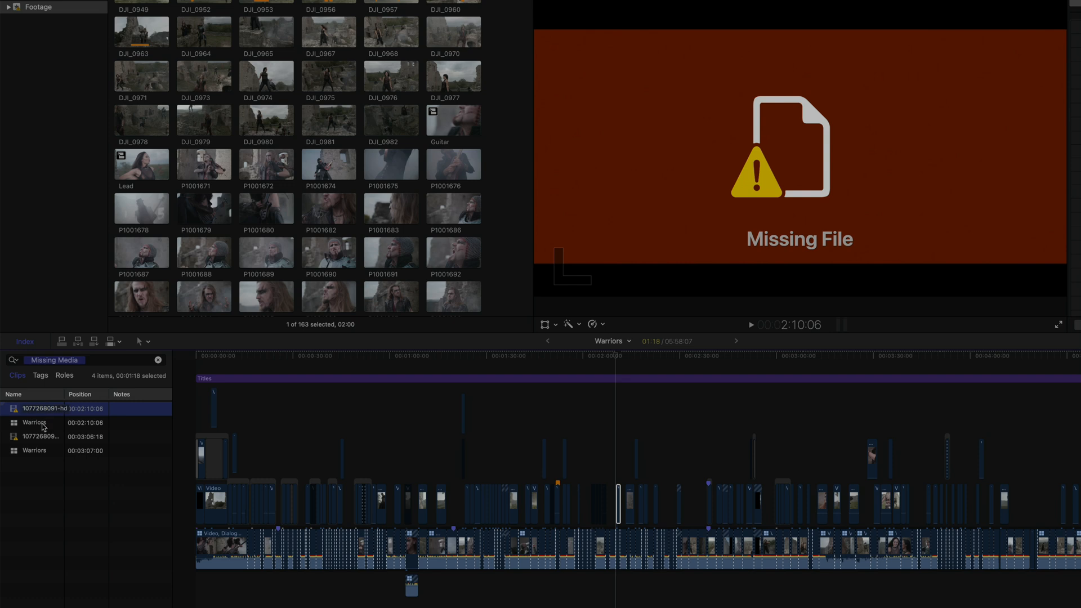
pyautogui.click(13, 360)
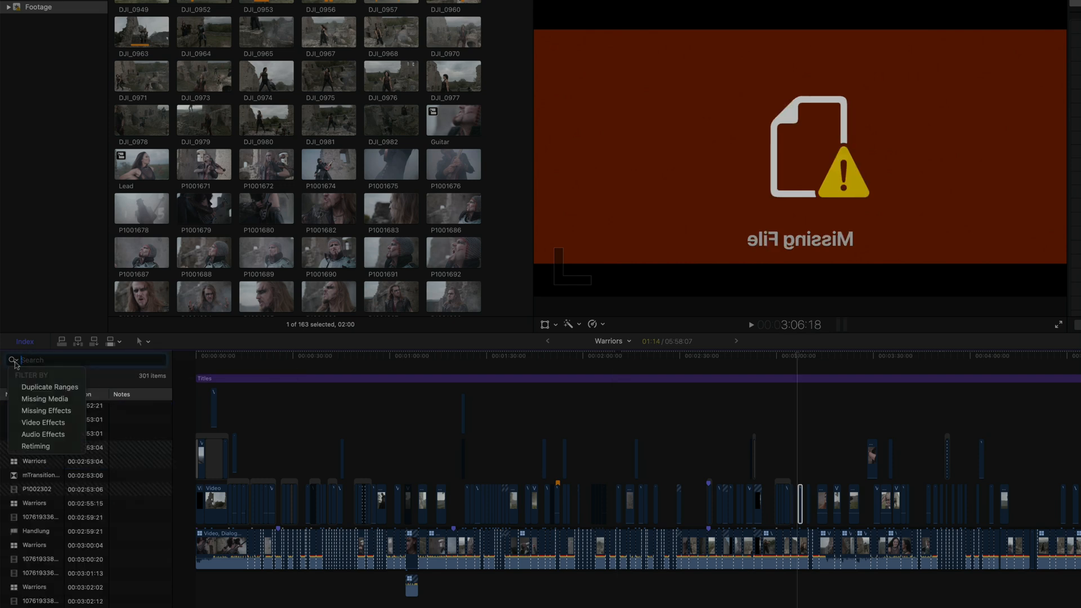
pyautogui.click(47, 411)
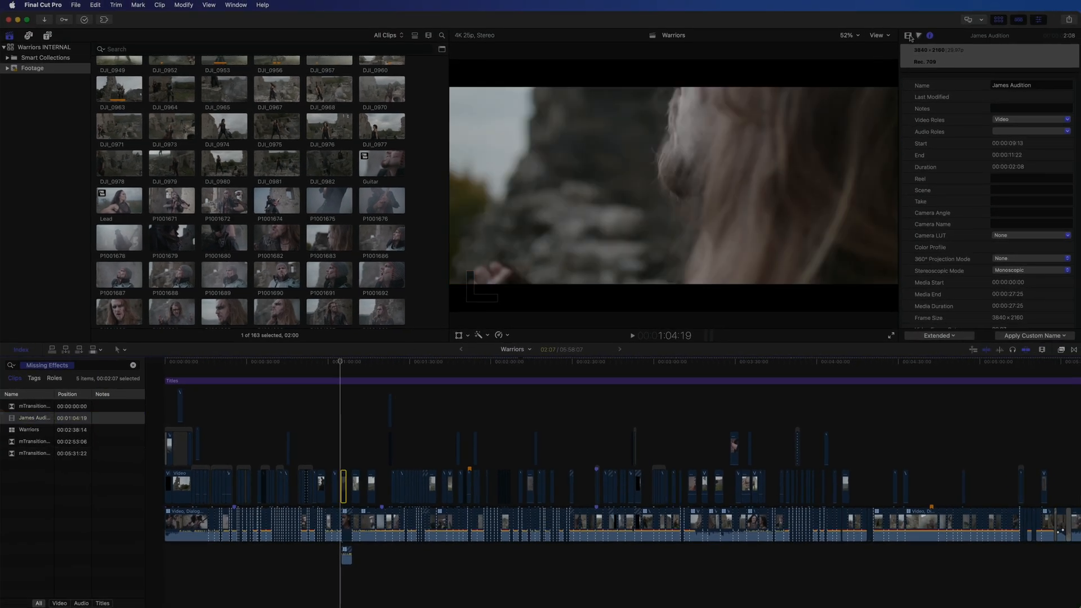
# Step through the missing transitions, then filter the index to Audio Effects.
pyautogui.click(909, 35)
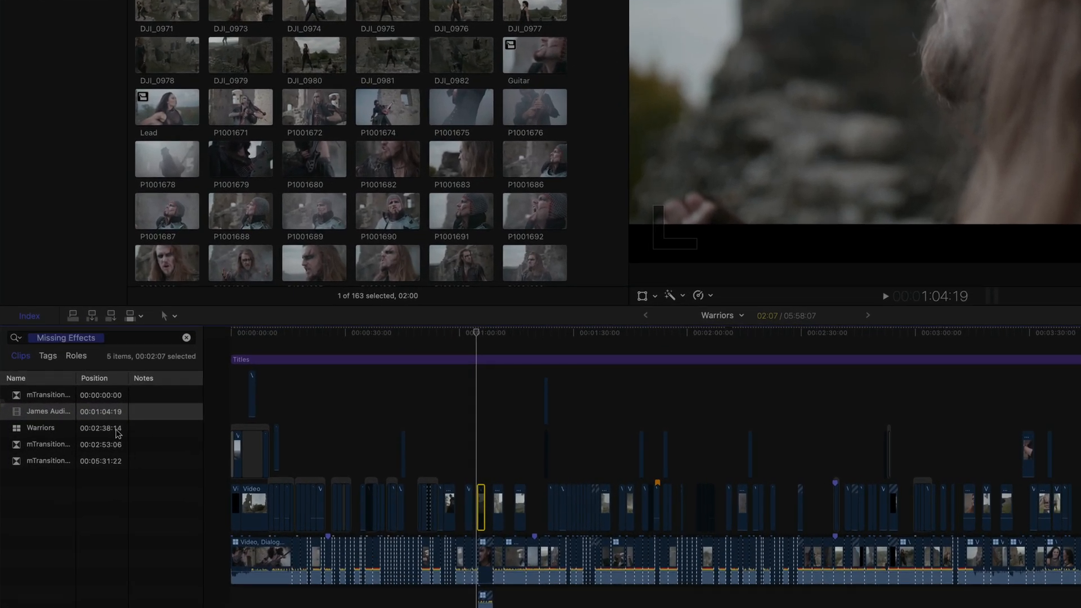
pyautogui.click(48, 445)
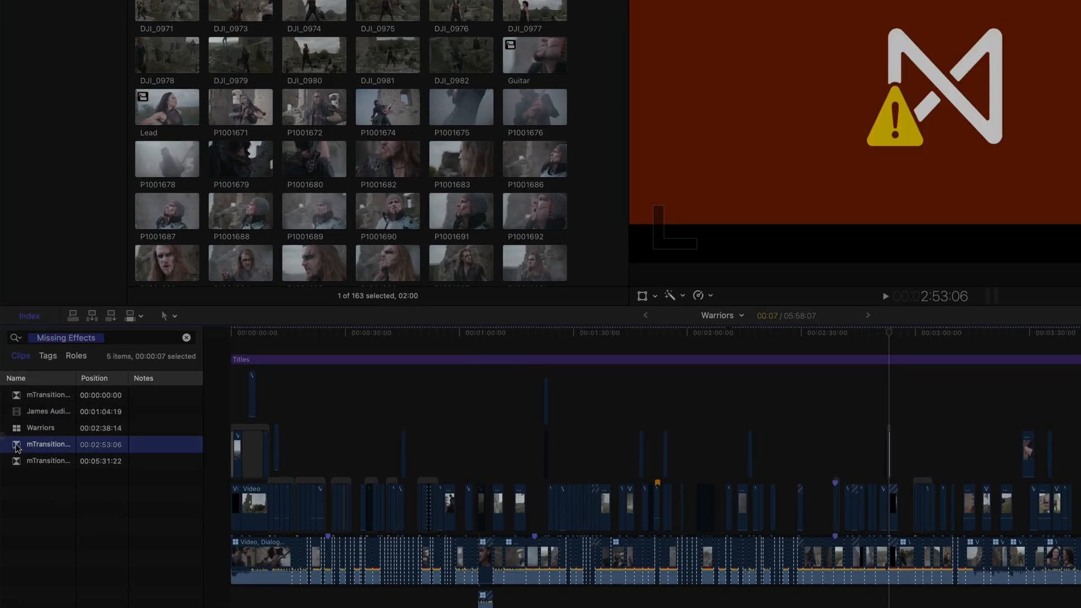
pyautogui.click(48, 394)
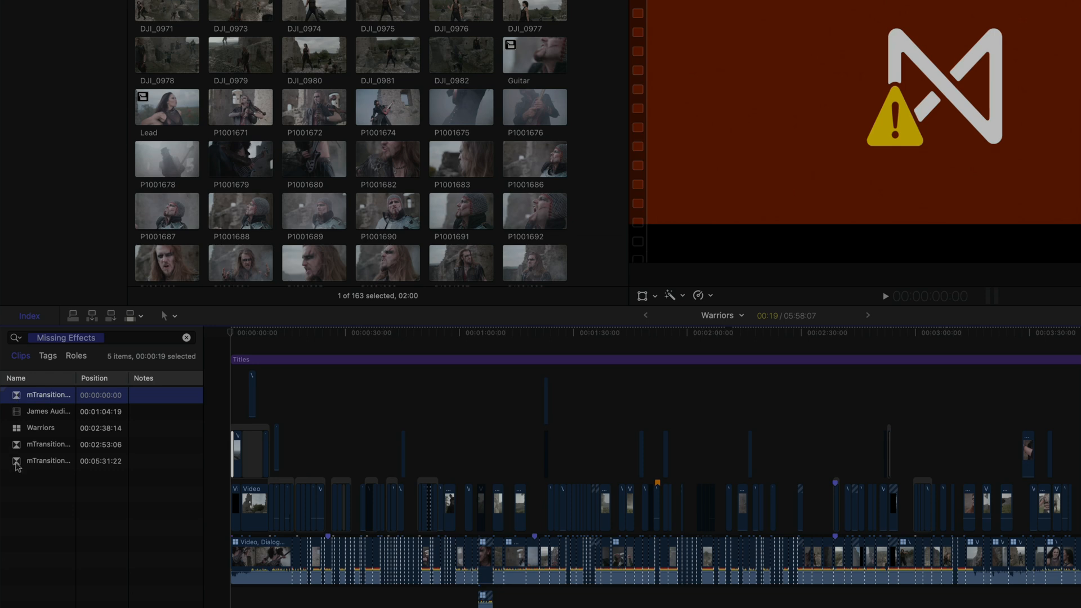
pyautogui.click(49, 444)
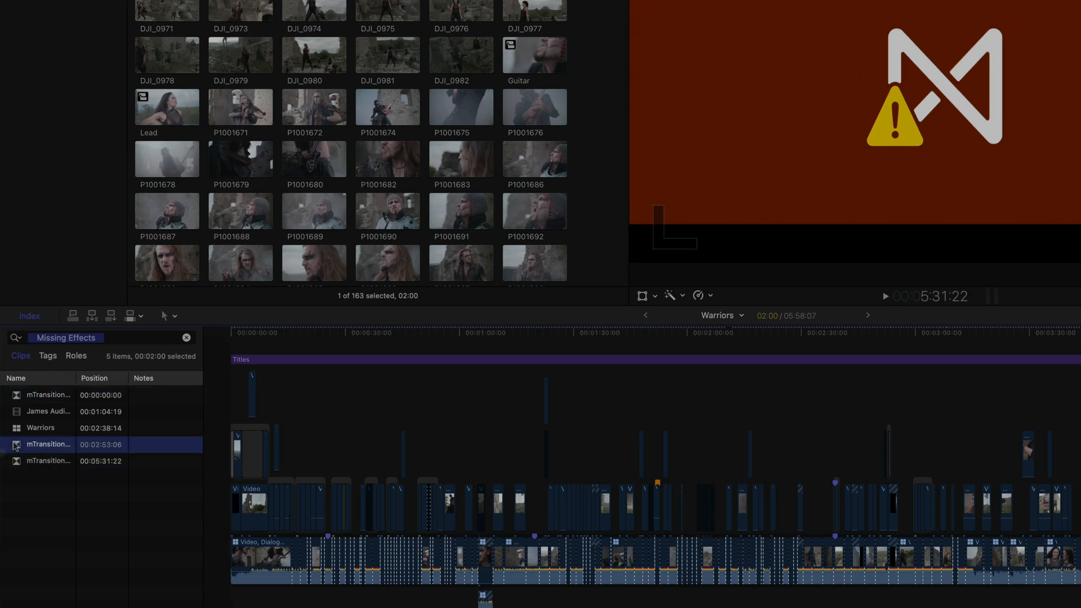
pyautogui.click(48, 445)
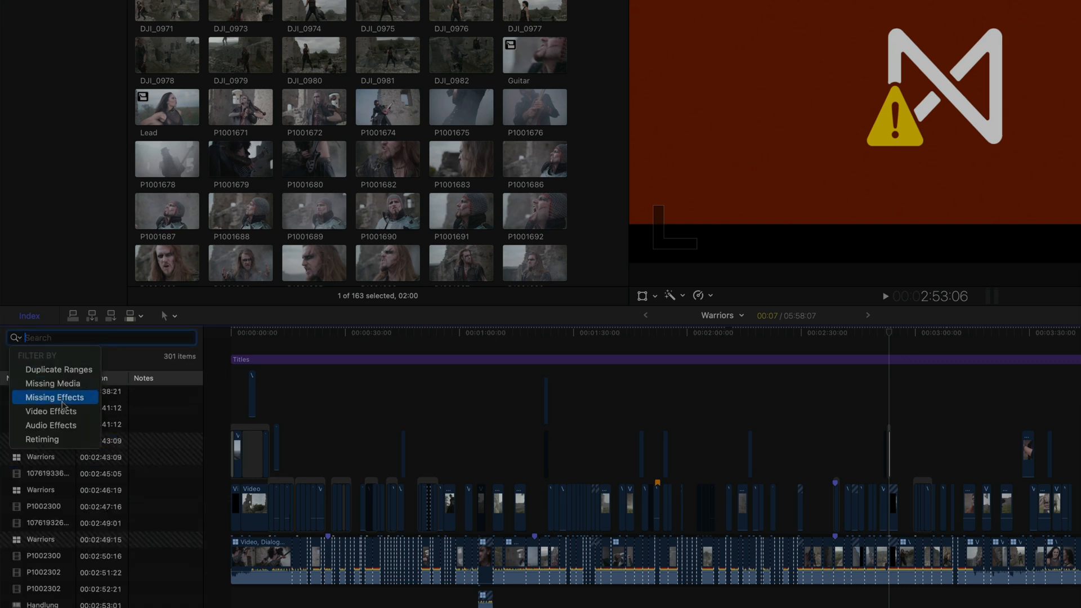
pyautogui.click(50, 412)
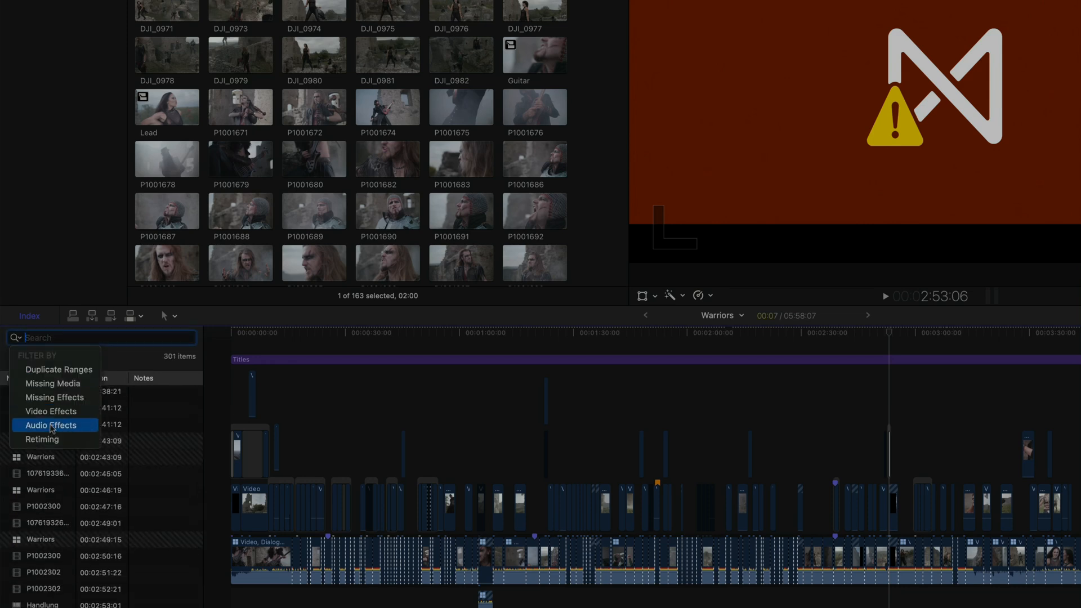
pyautogui.click(50, 424)
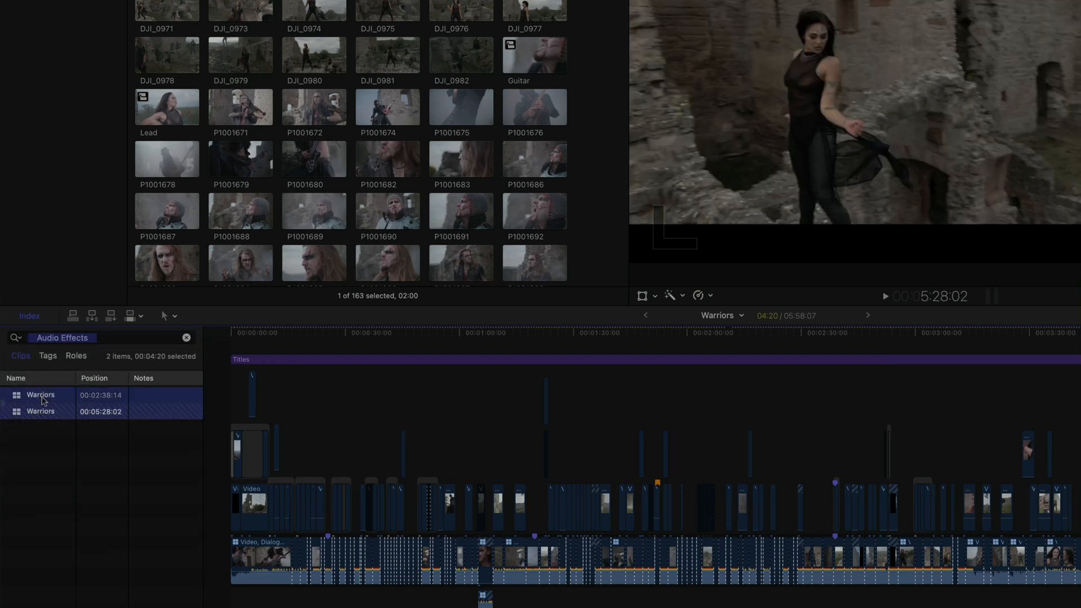
# Preview an audio-effects clip, filter to Retiming with retime bars shown, then unfilter.
pyautogui.click(186, 338)
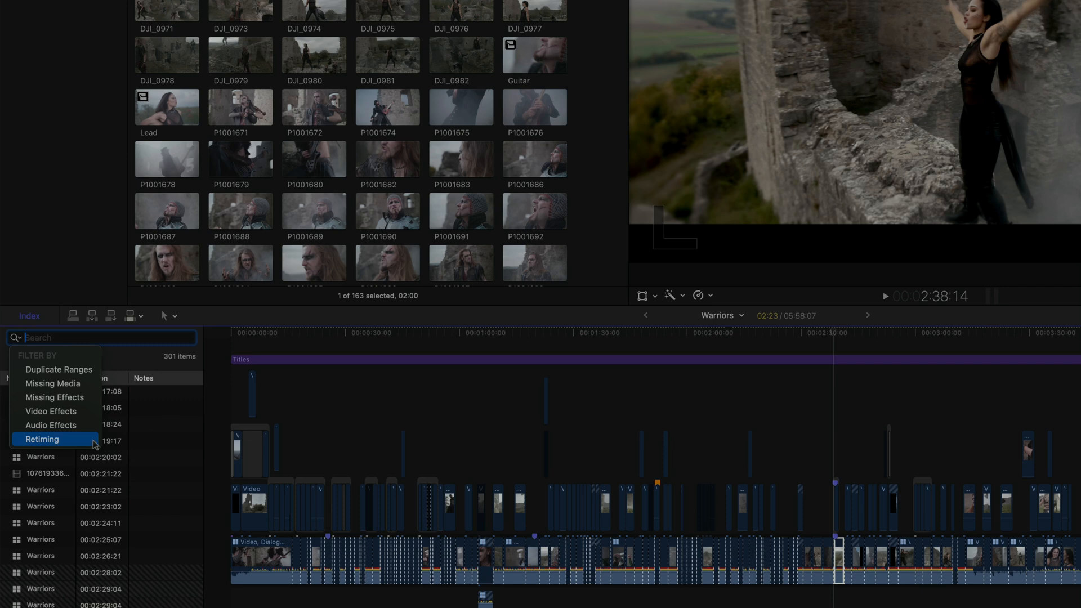
pyautogui.click(494, 426)
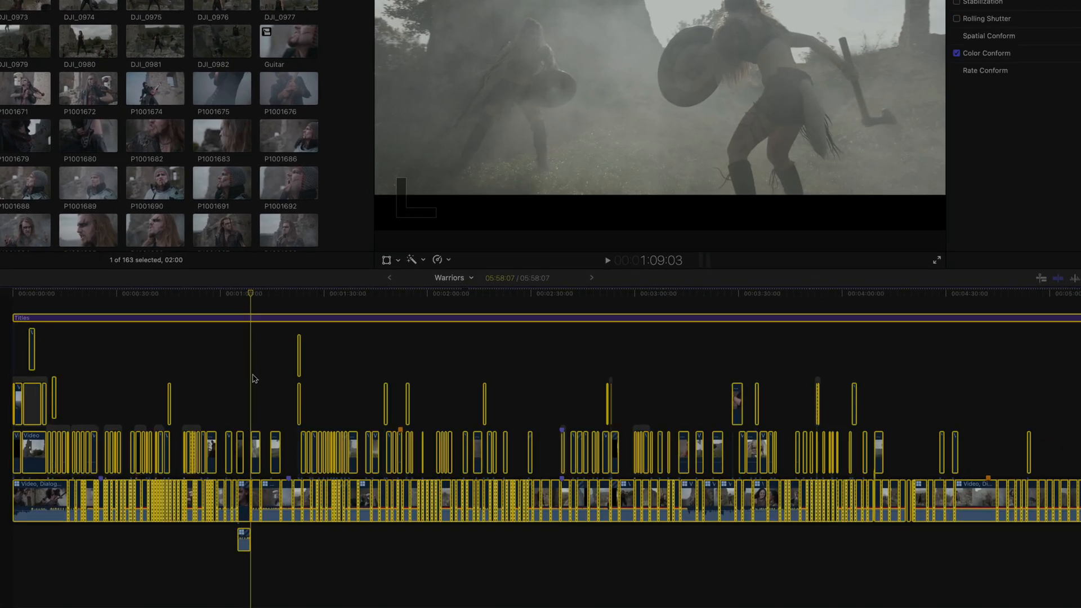
pyautogui.press('cmd+r')
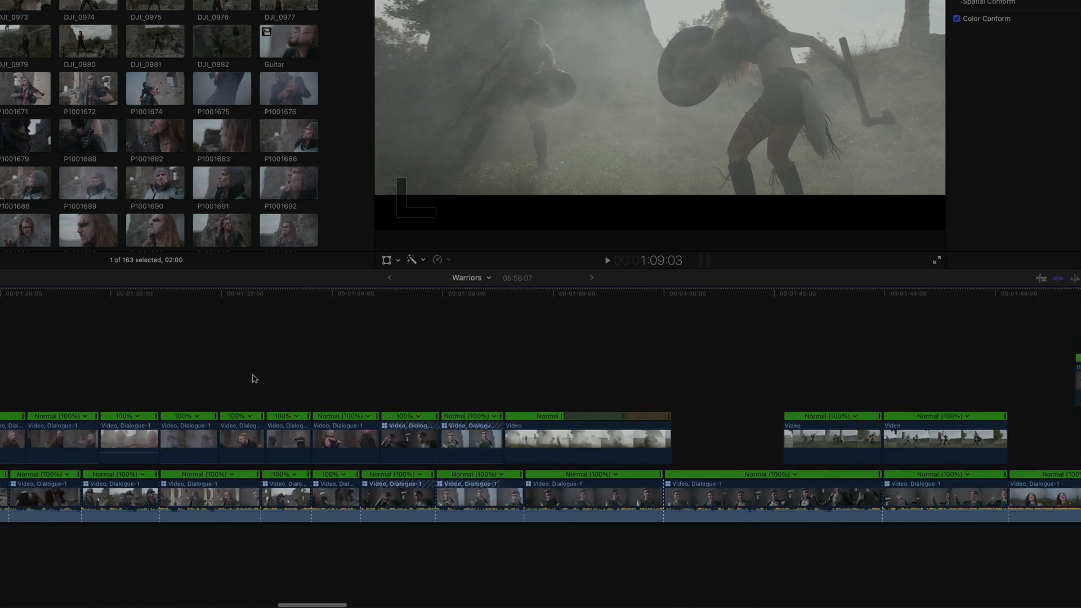
pyautogui.hscroll(3)
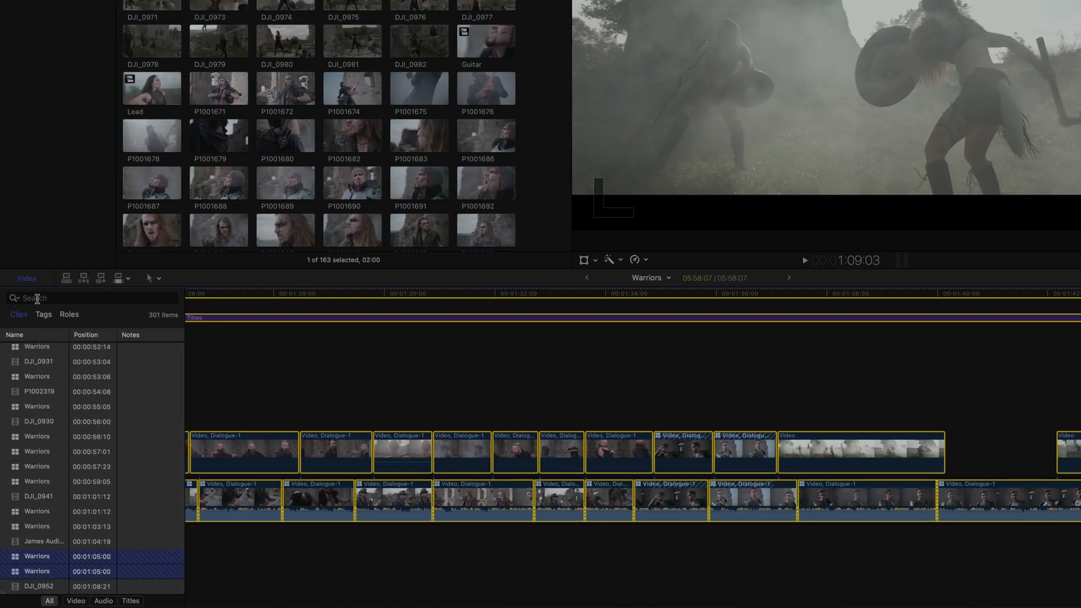
# Filter the index to Retiming, preview a P1001754 clip, and select all 24 retimed clips.
pyautogui.click(13, 298)
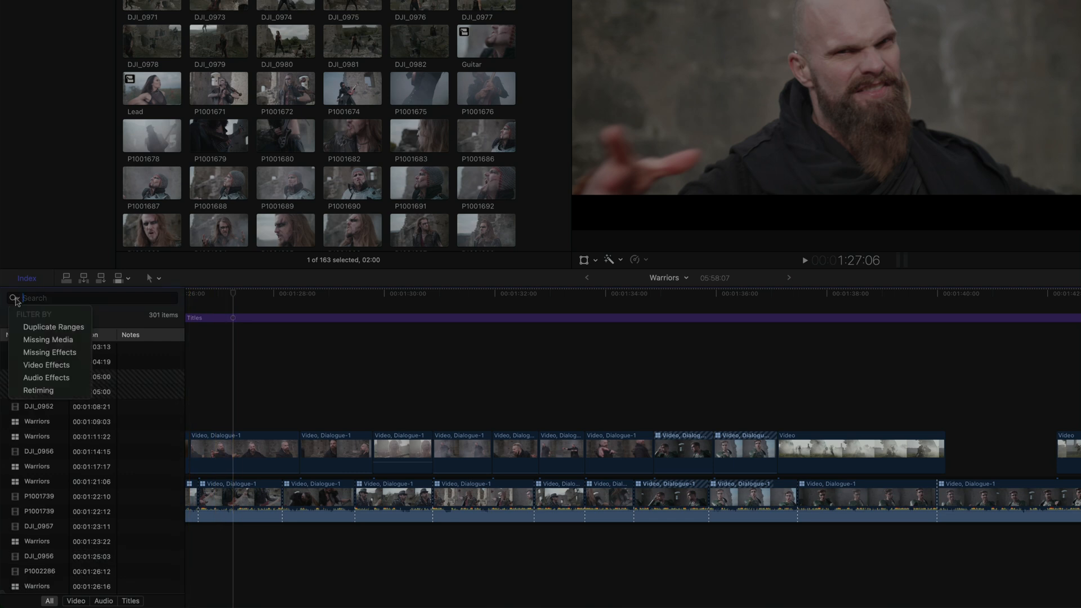
pyautogui.click(39, 390)
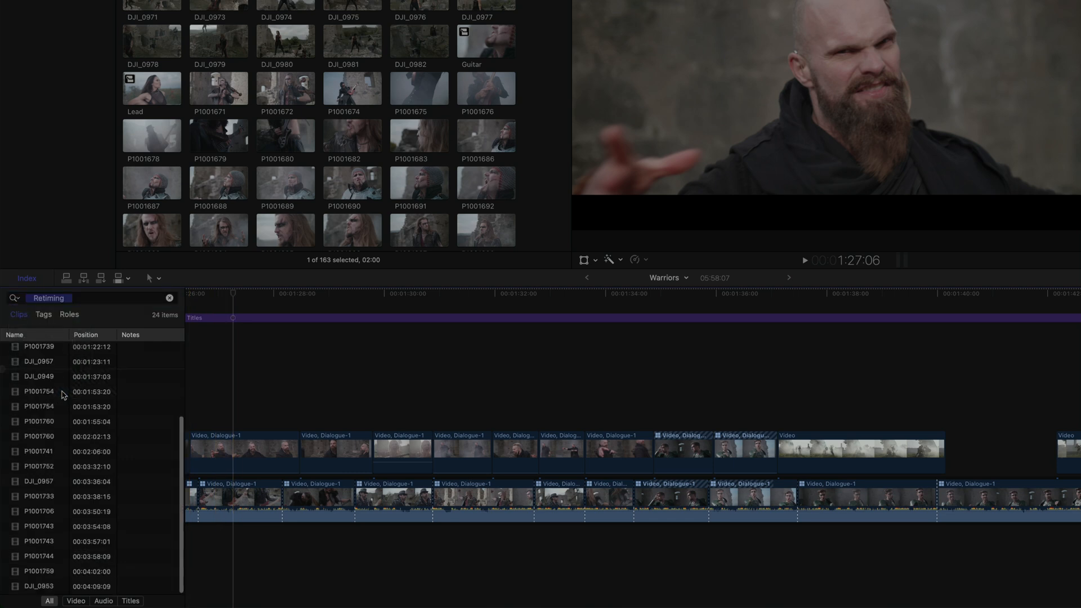
pyautogui.click(40, 406)
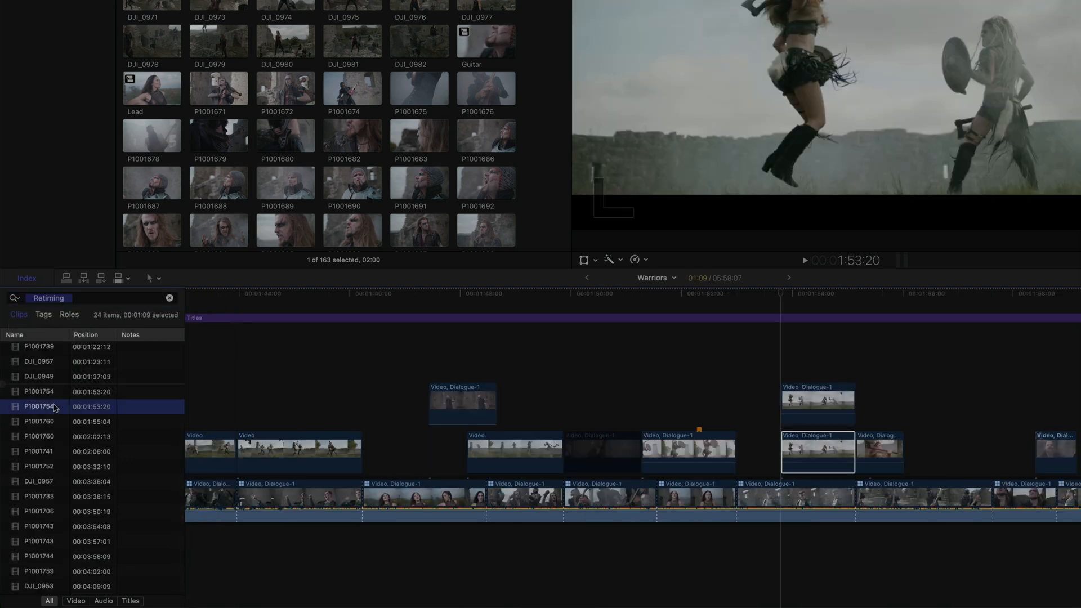
pyautogui.press('cmd+a')
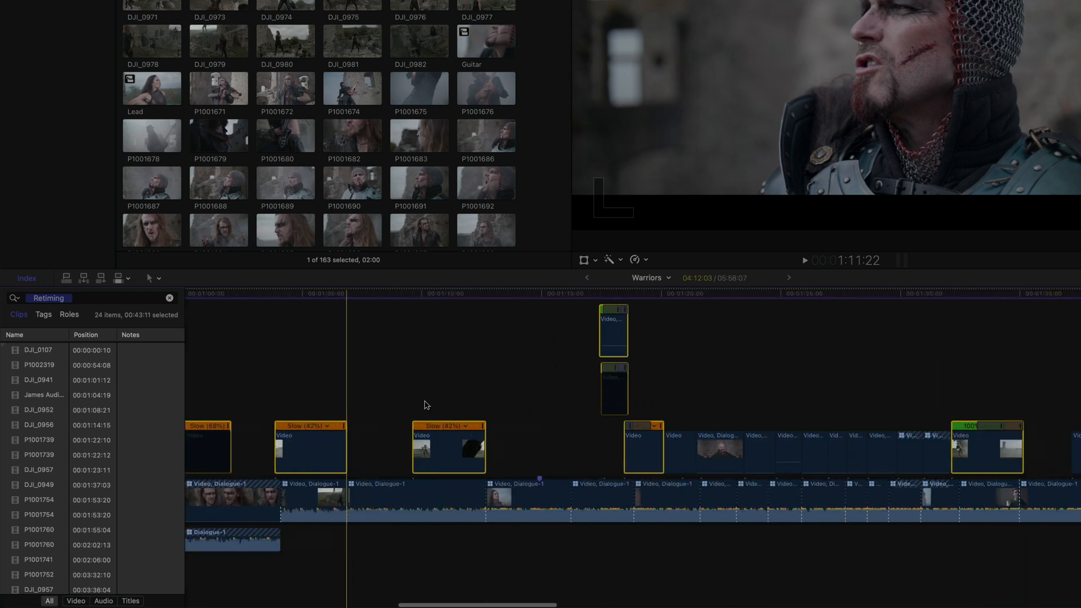
pyautogui.hscroll(3)
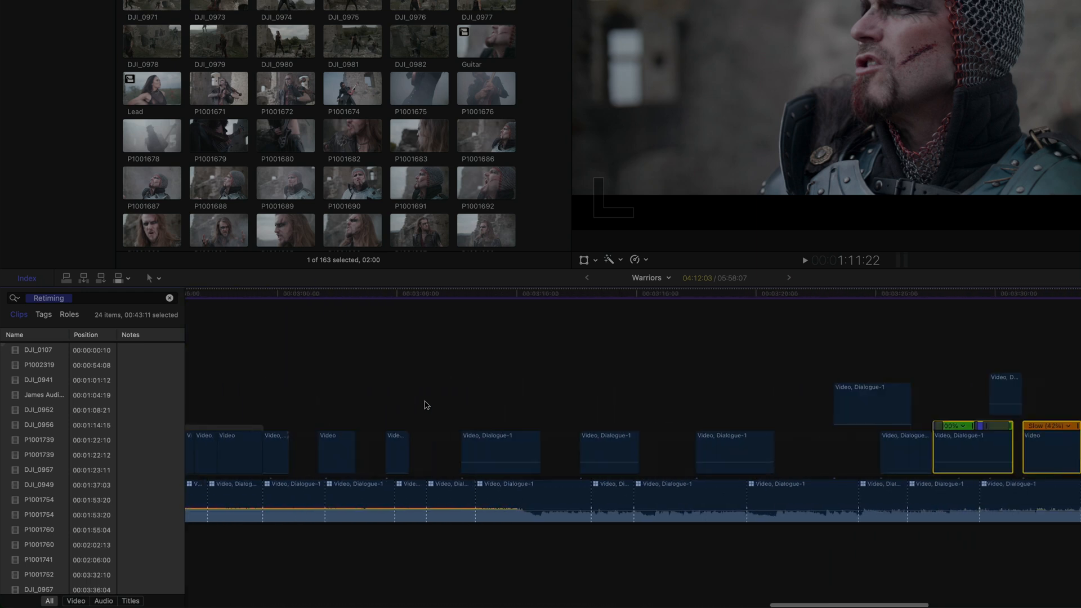
pyautogui.hscroll(3)
pyautogui.write('re')
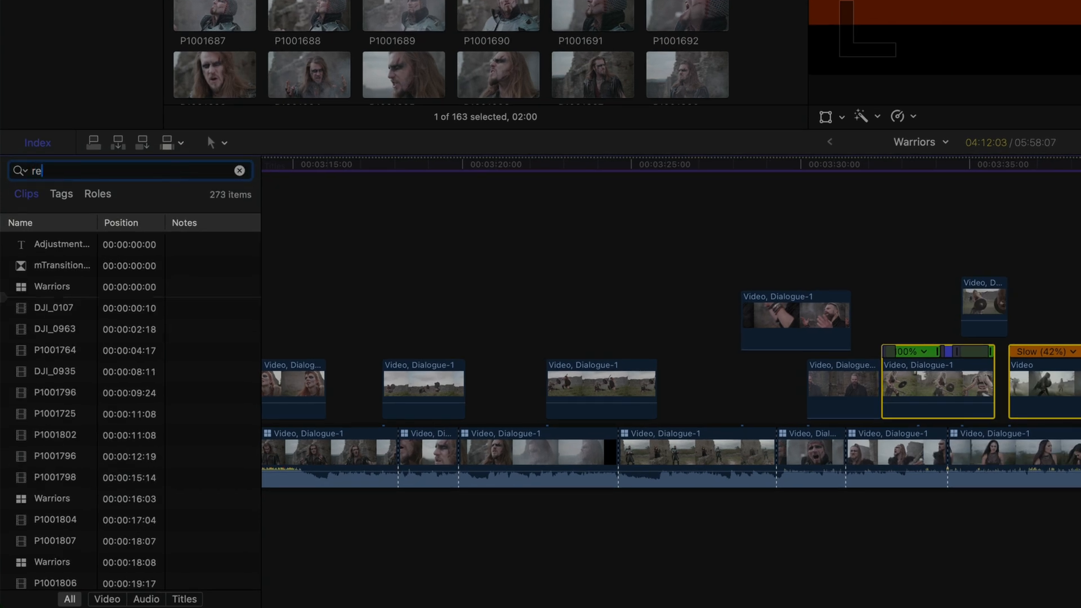
# Search the index for 'retim' and then 'video e', clearing after each.
pyautogui.write('tim')
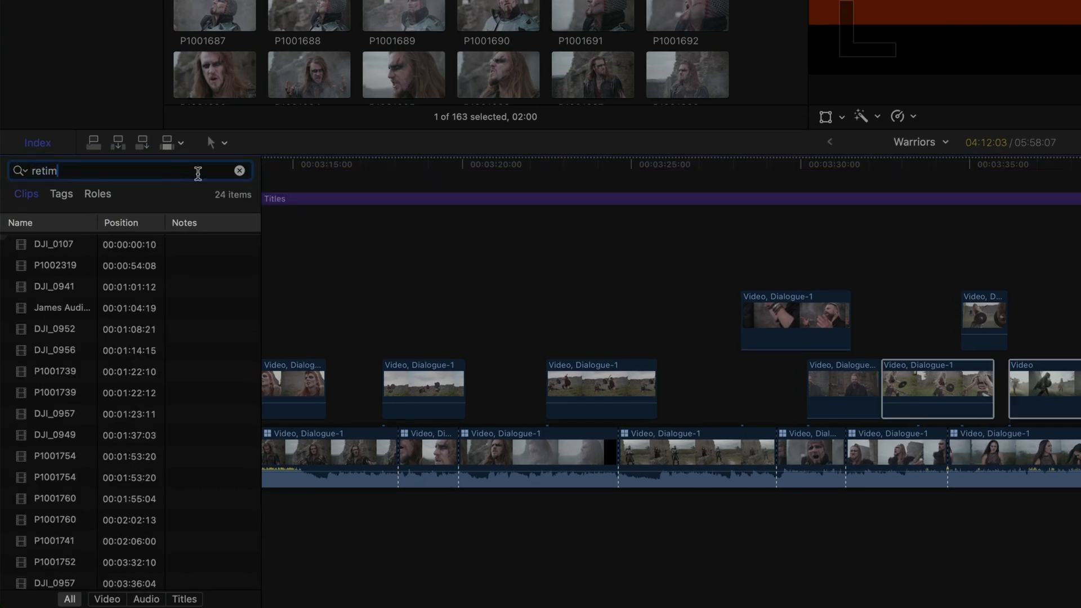
pyautogui.click(239, 170)
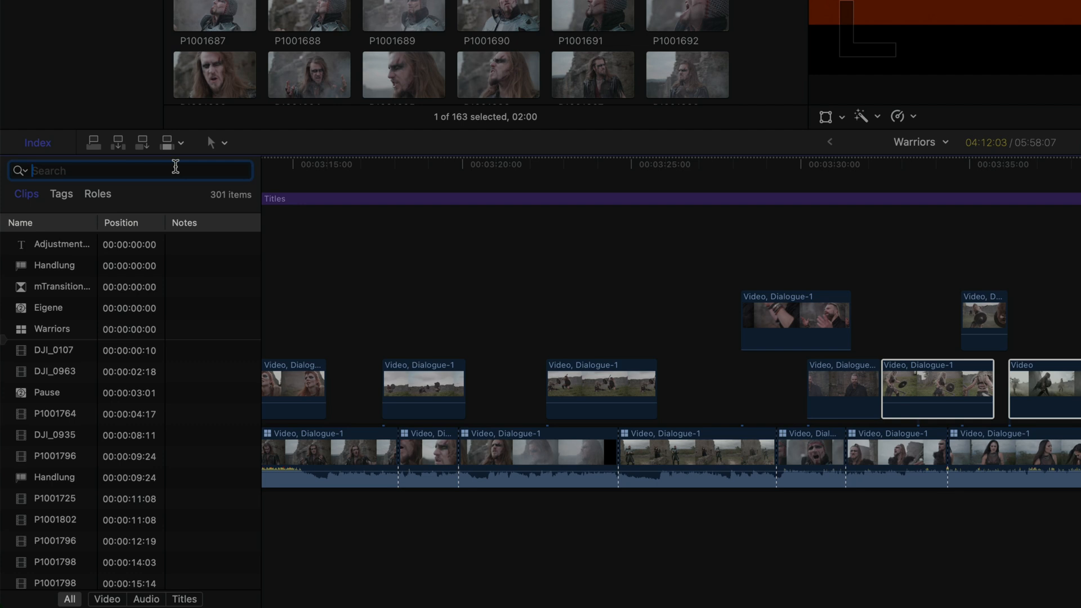
pyautogui.write('video e')
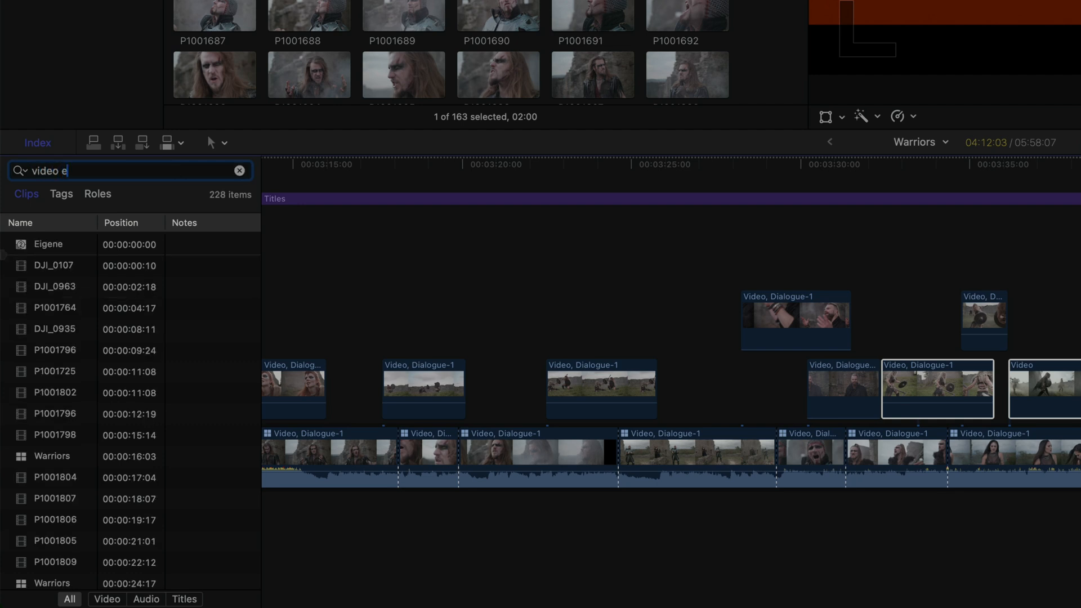
pyautogui.moveTo(236, 200)
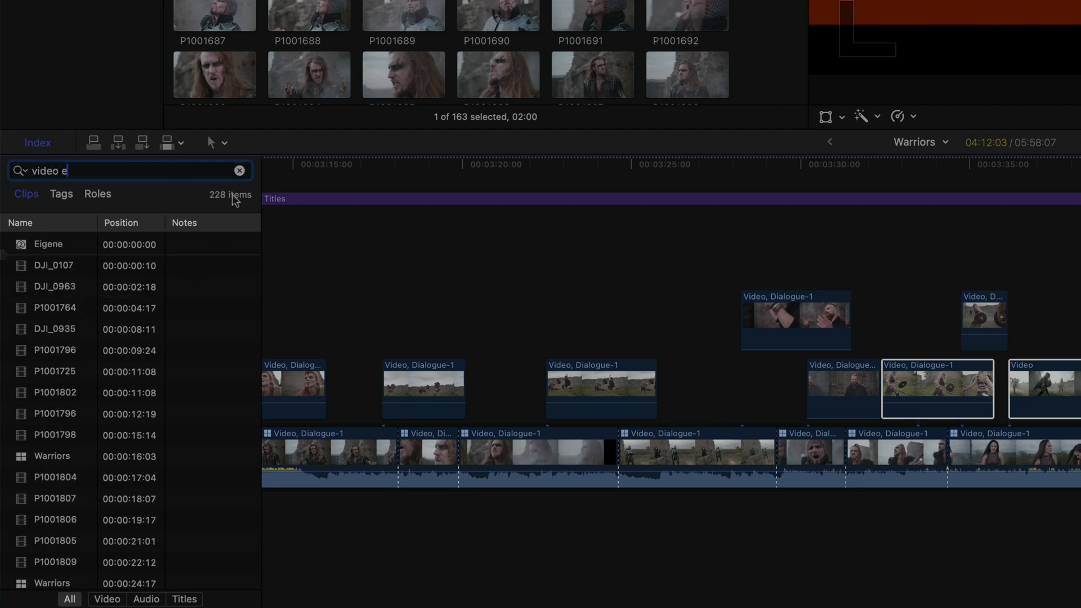
pyautogui.click(239, 171)
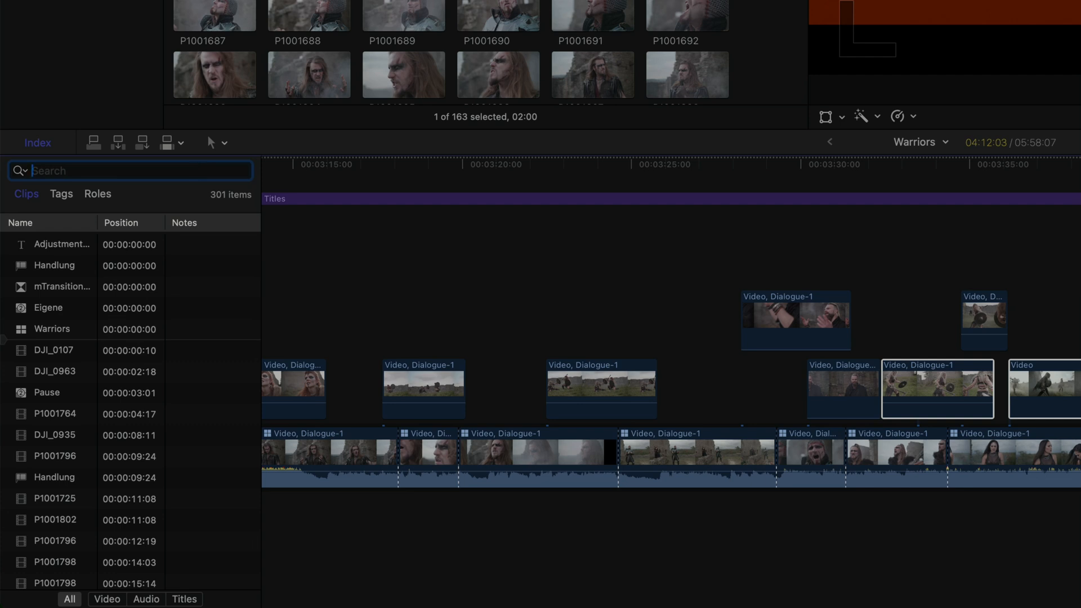
# Search the index for 'miss', preview two missing-warning clips, then clear the search.
pyautogui.write('miss')
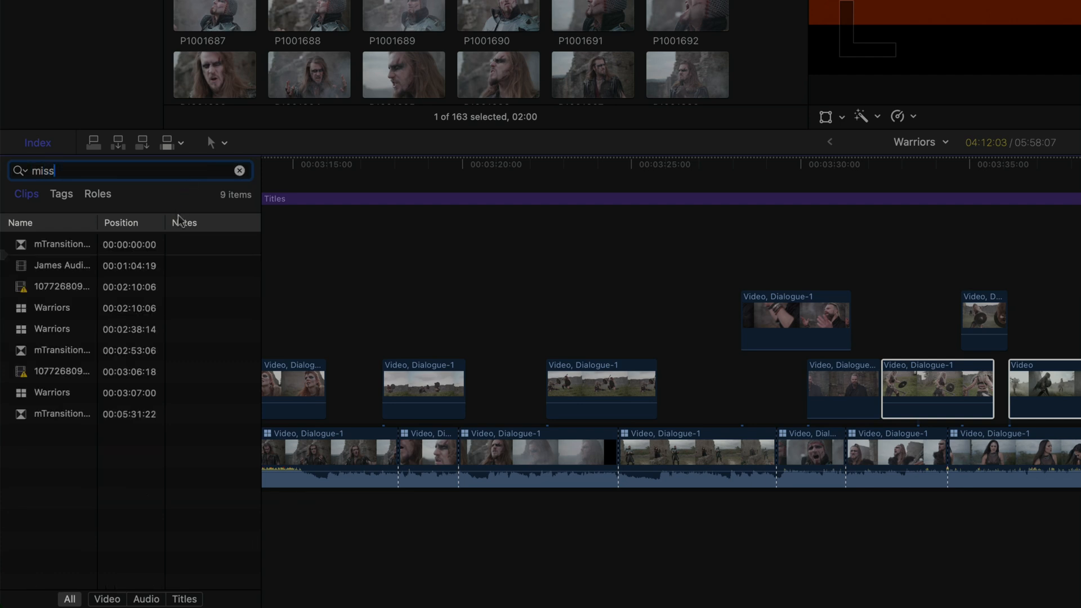
pyautogui.click(62, 287)
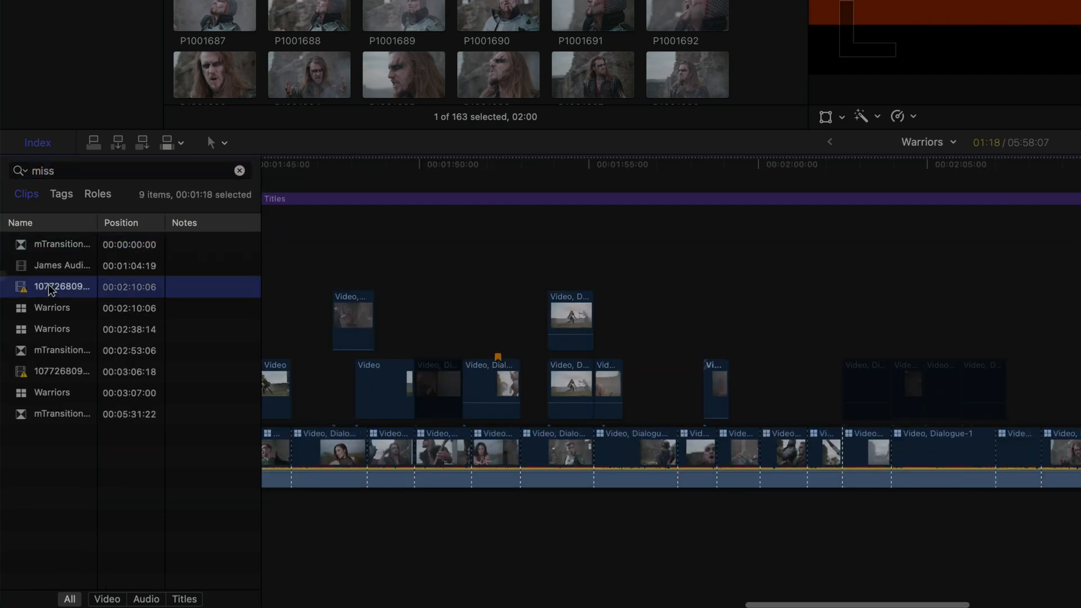
pyautogui.click(62, 371)
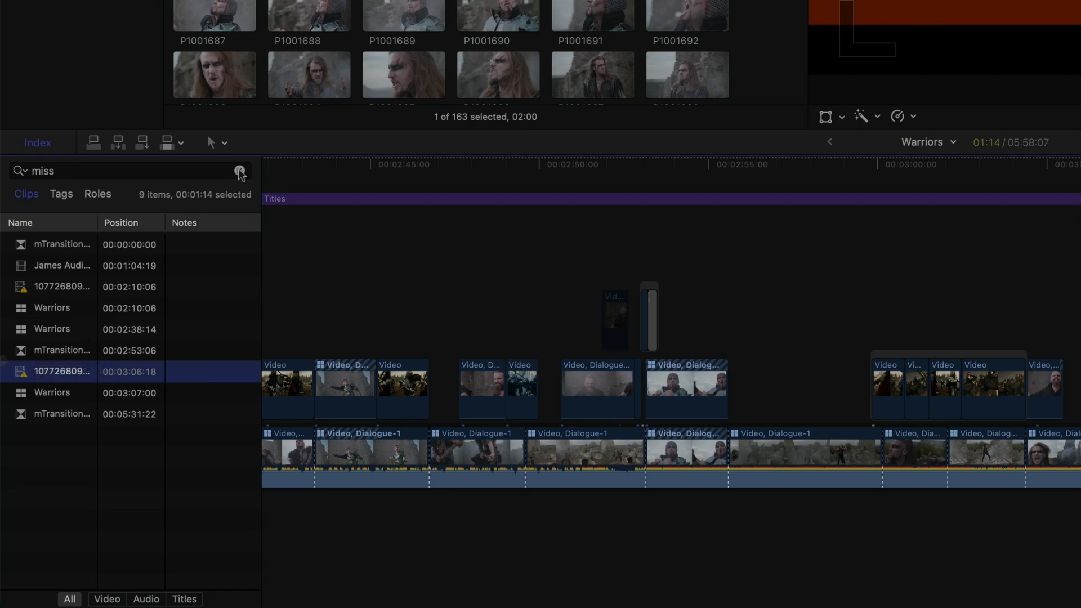
pyautogui.click(242, 170)
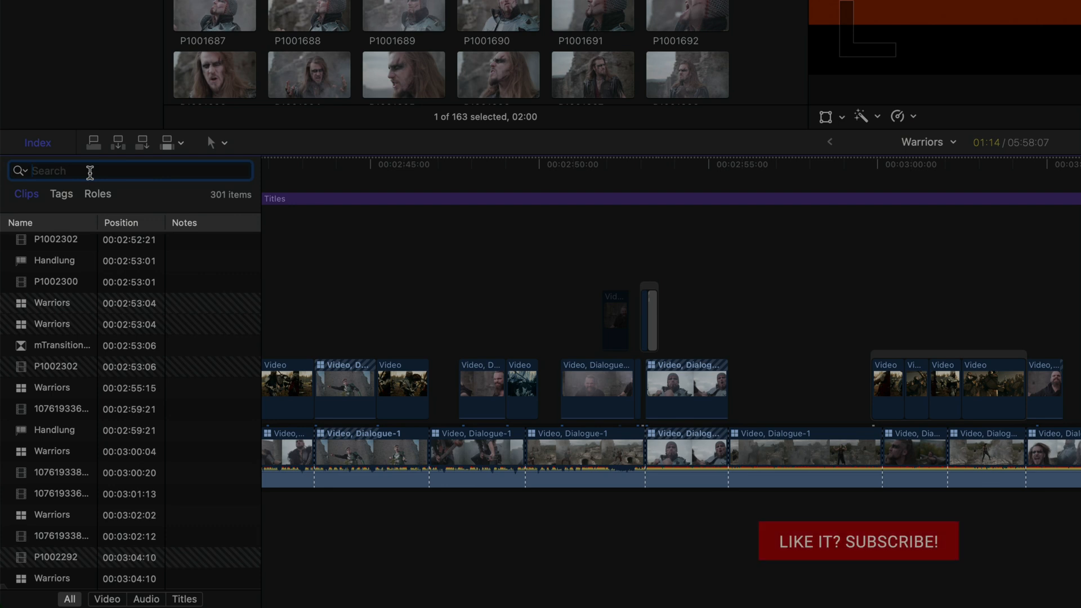
# Search the index for '18B' and jump to the P1001796 clip in the results.
pyautogui.write('24A')
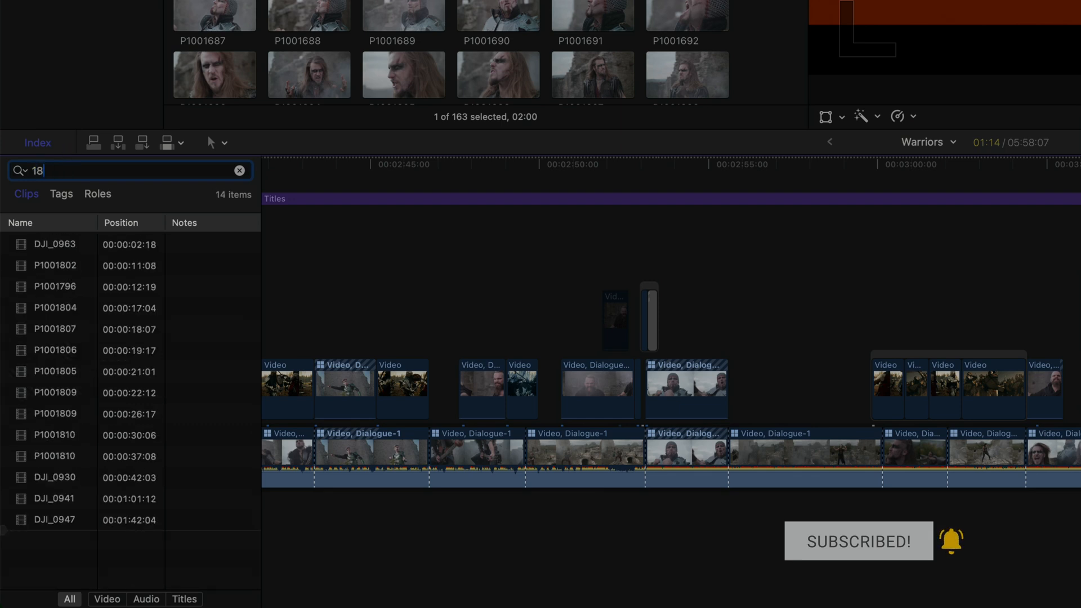
pyautogui.write('B')
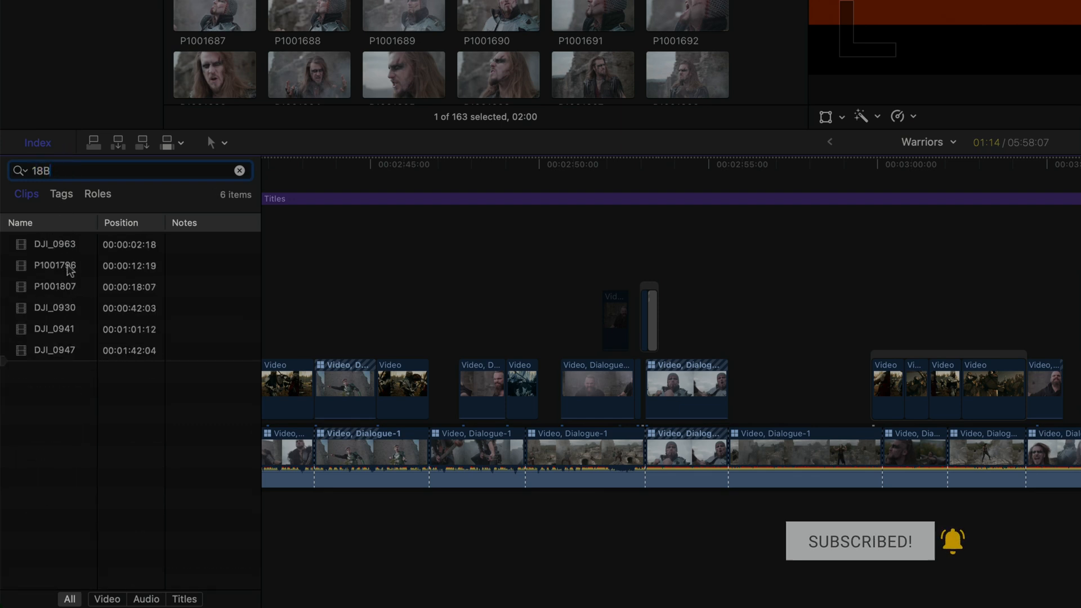
pyautogui.click(53, 265)
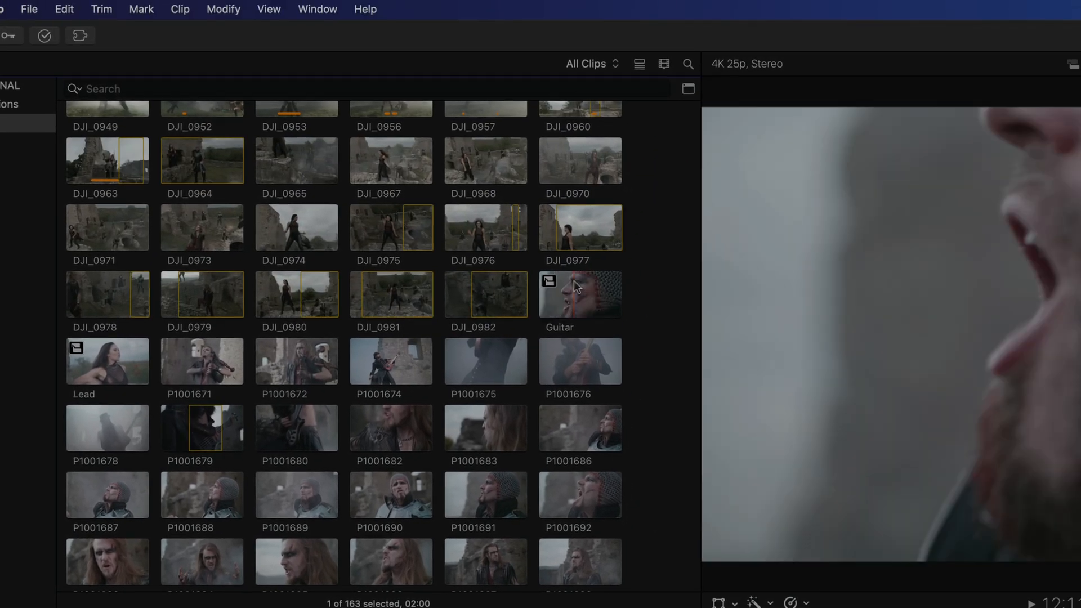
# Open the browser Filter window and list the text-match options like Starts With and Ends With.
pyautogui.press('cmd+f')
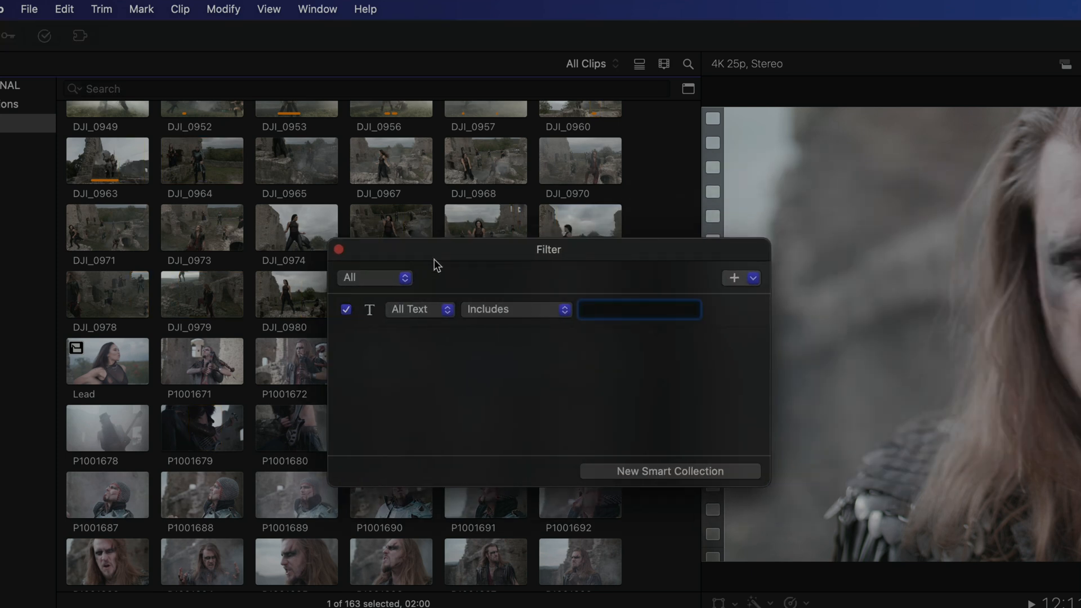
pyautogui.moveTo(445, 312)
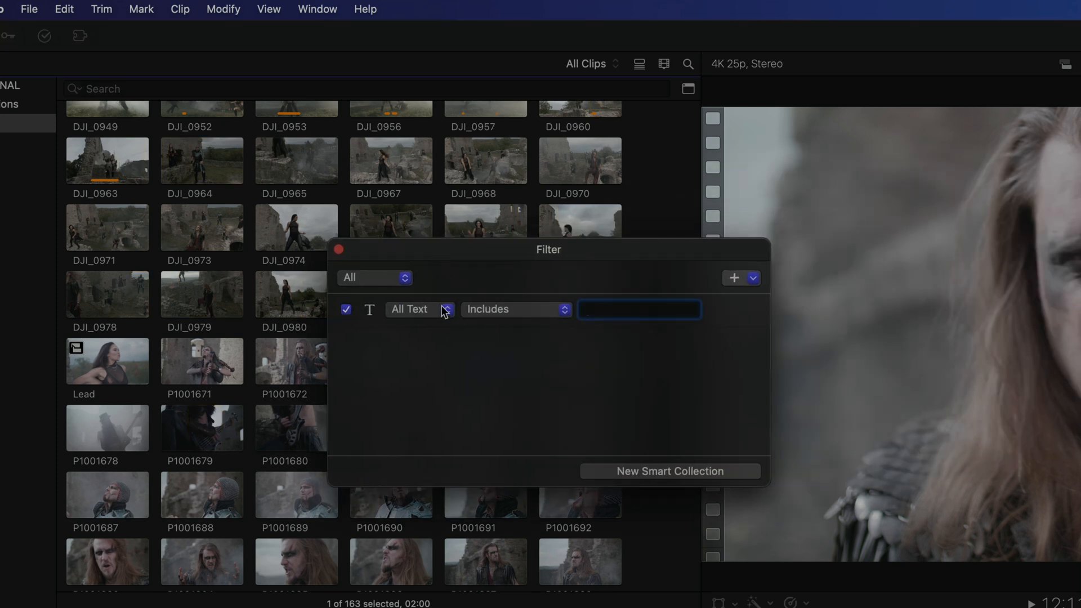
pyautogui.moveTo(615, 311)
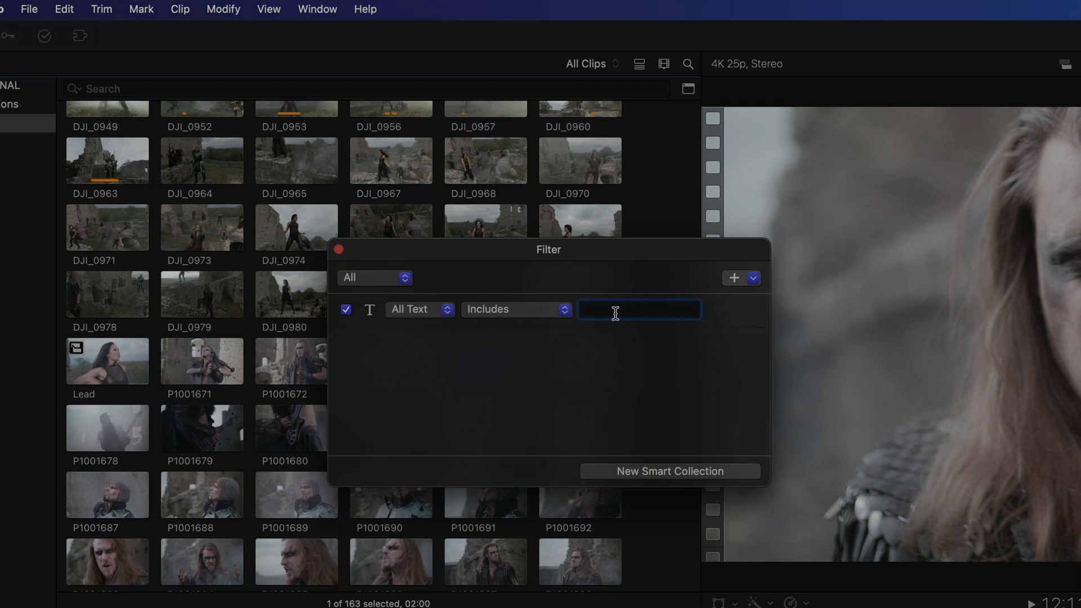
pyautogui.moveTo(564, 342)
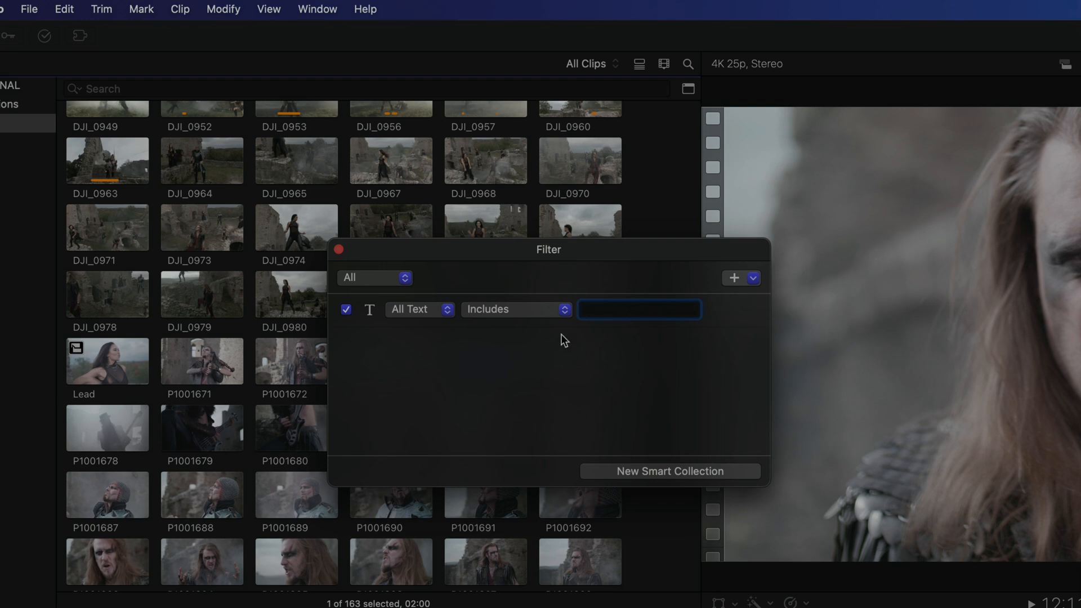
pyautogui.click(516, 310)
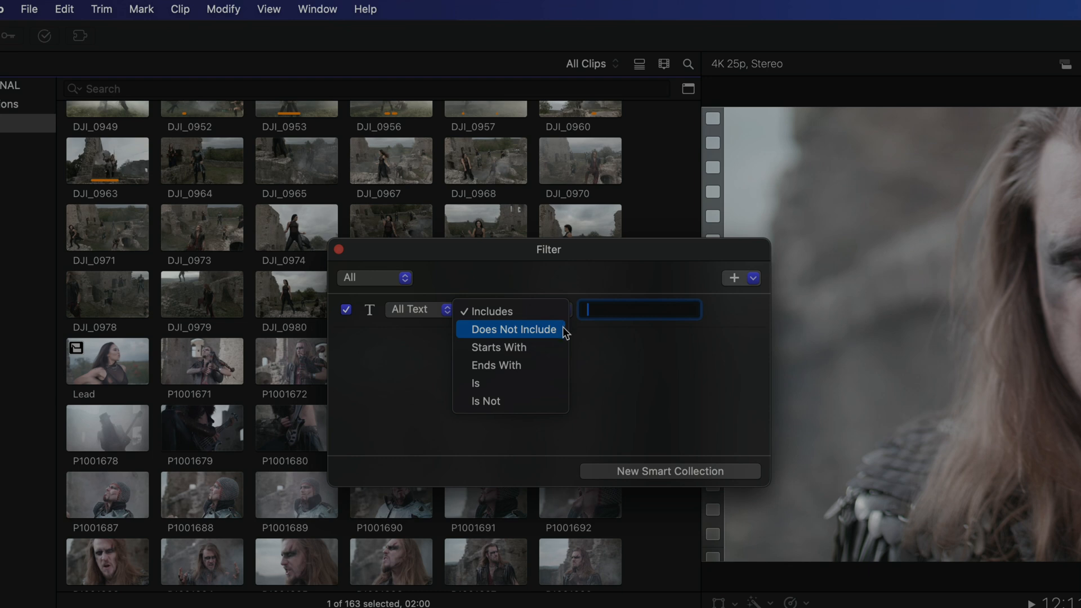
pyautogui.moveTo(549, 352)
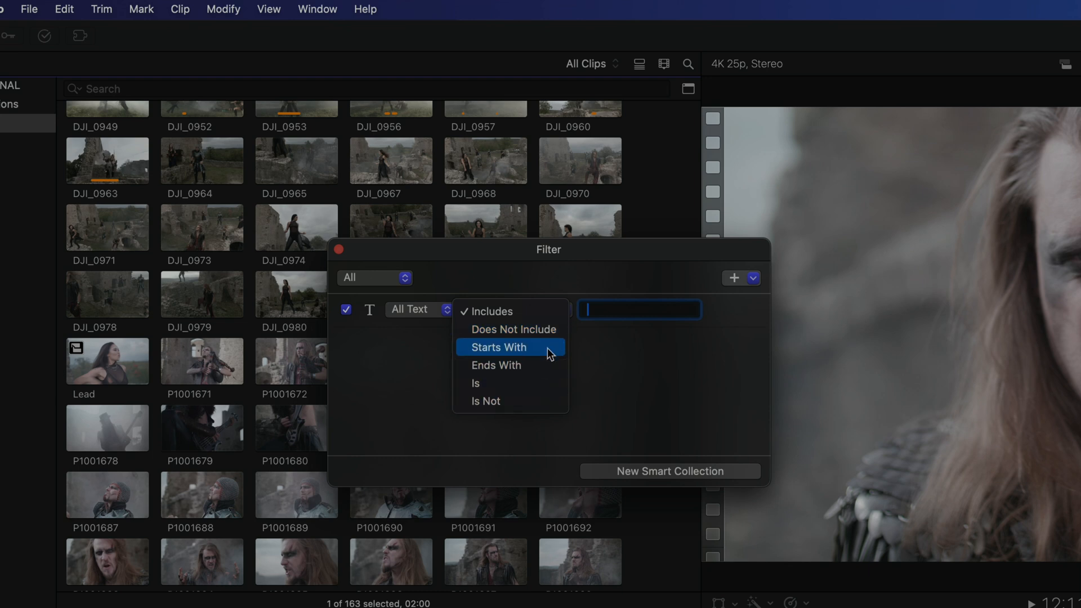
pyautogui.moveTo(550, 365)
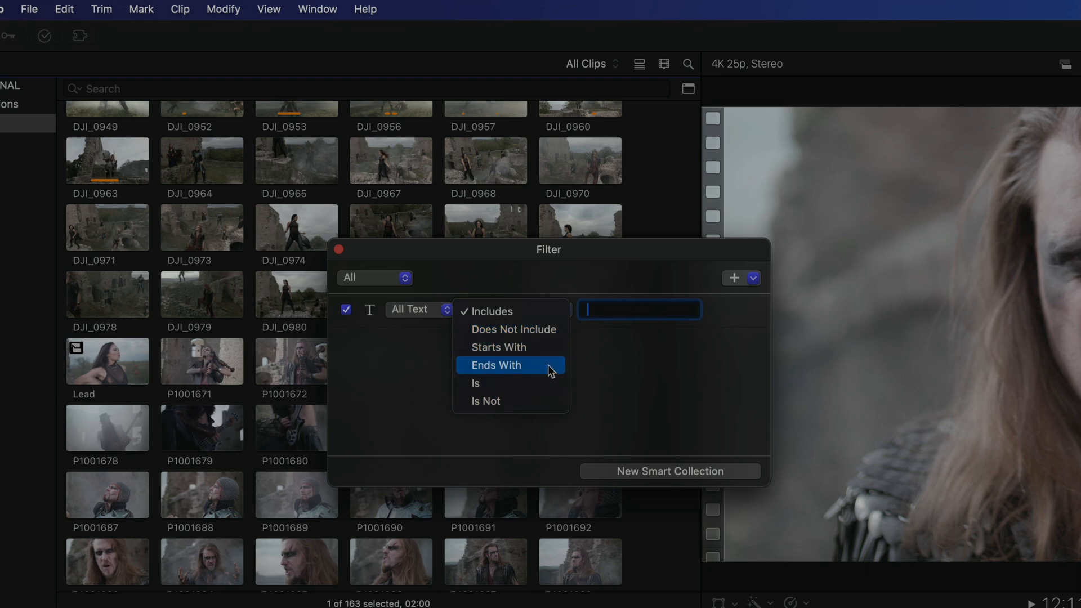